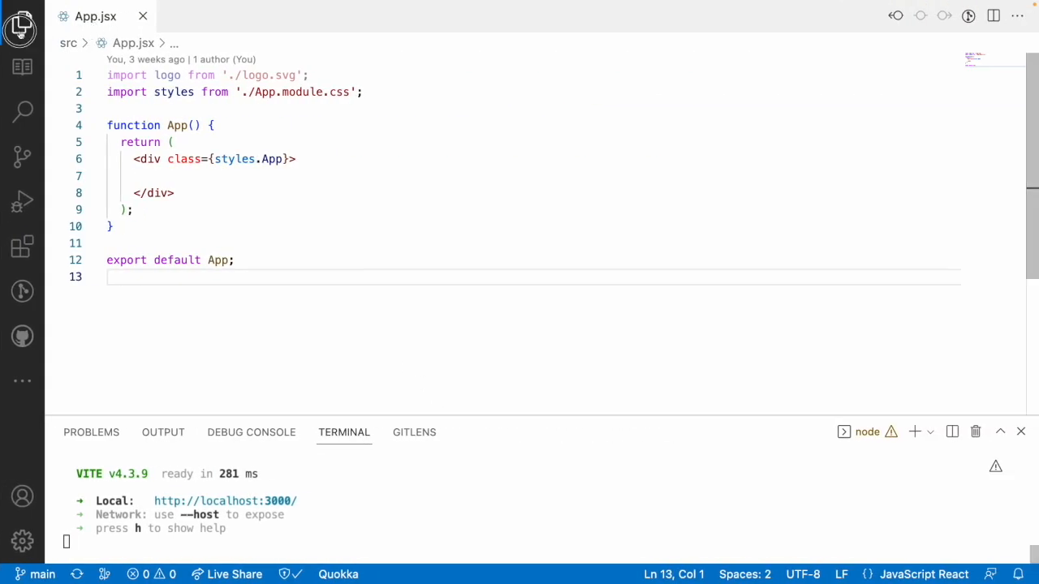
Create a new Child.jsx file inside the src folder from the Explorer context menu
right_click(85, 84)
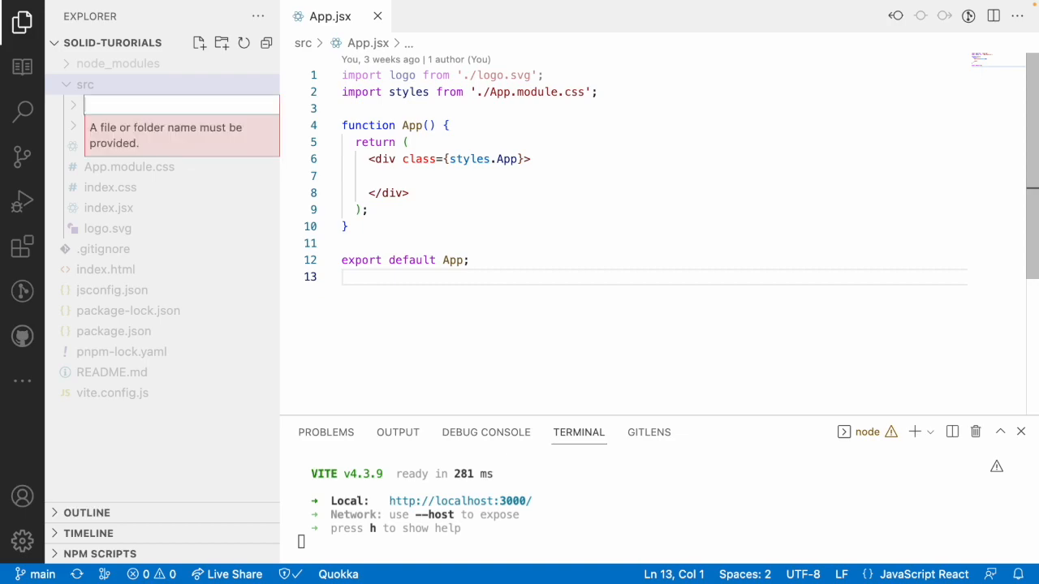
right_click(85, 85)
type("Child.")
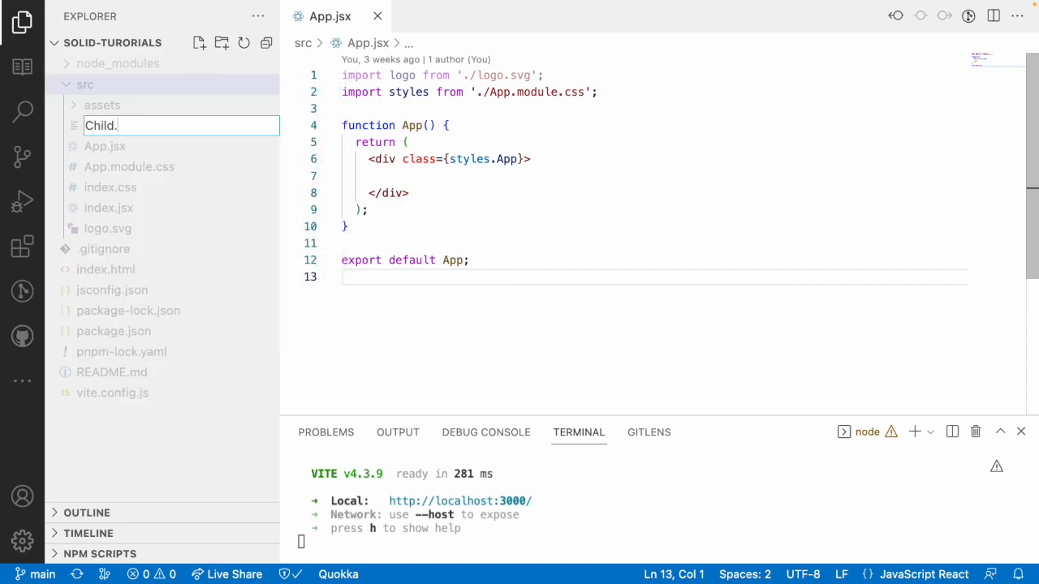
type("jsx")
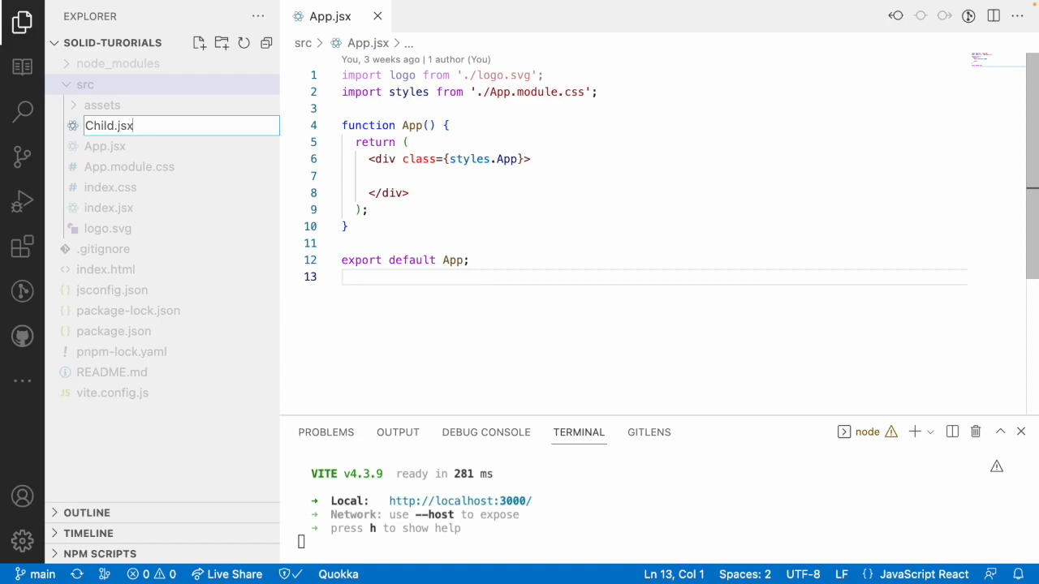
key("Enter")
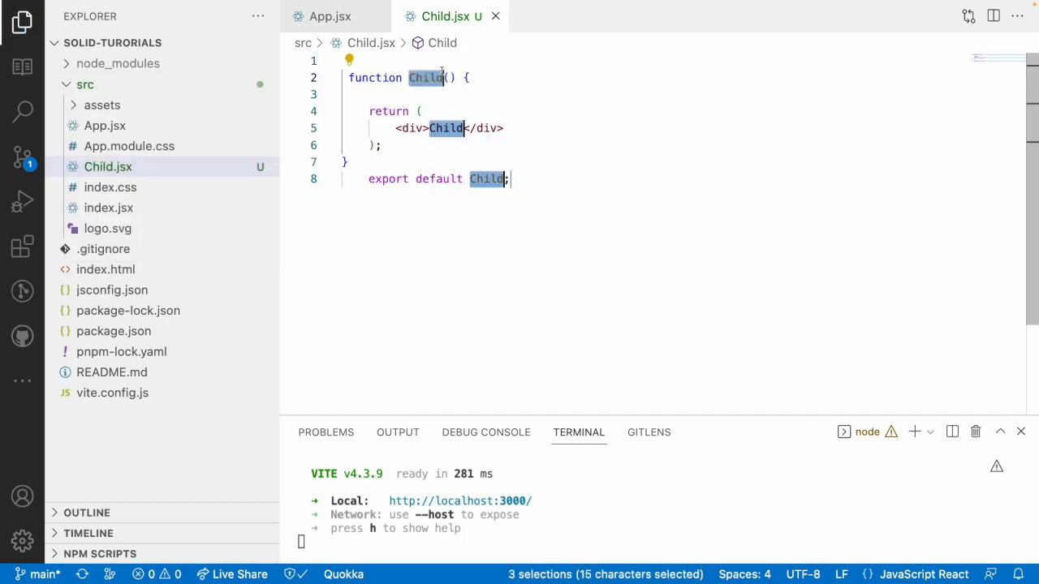
In App.jsx, render a Child component wrapping an h1 reading 'Hai this a children prop'
left_click(327, 17)
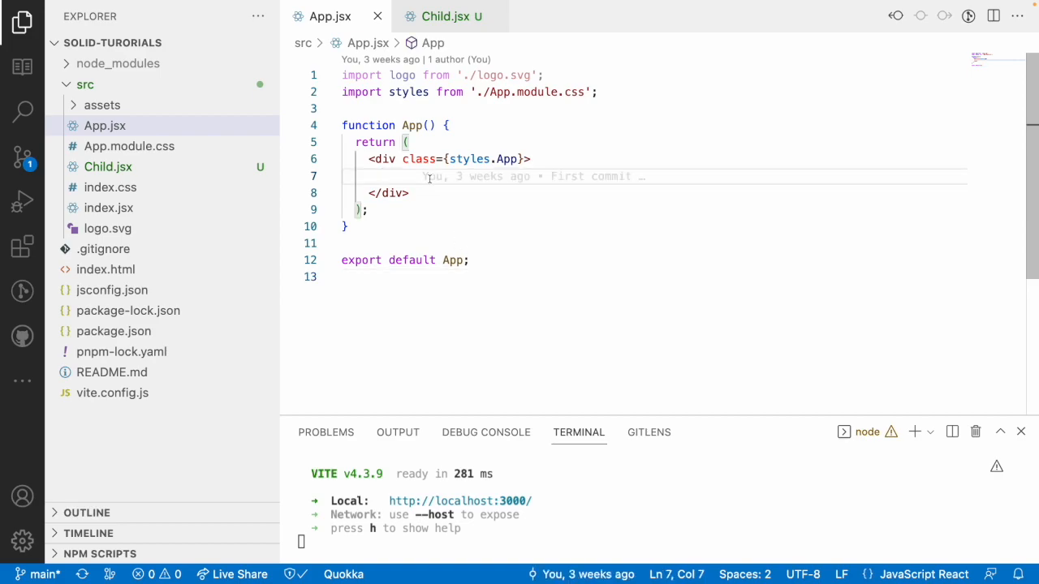
type("<Child /")
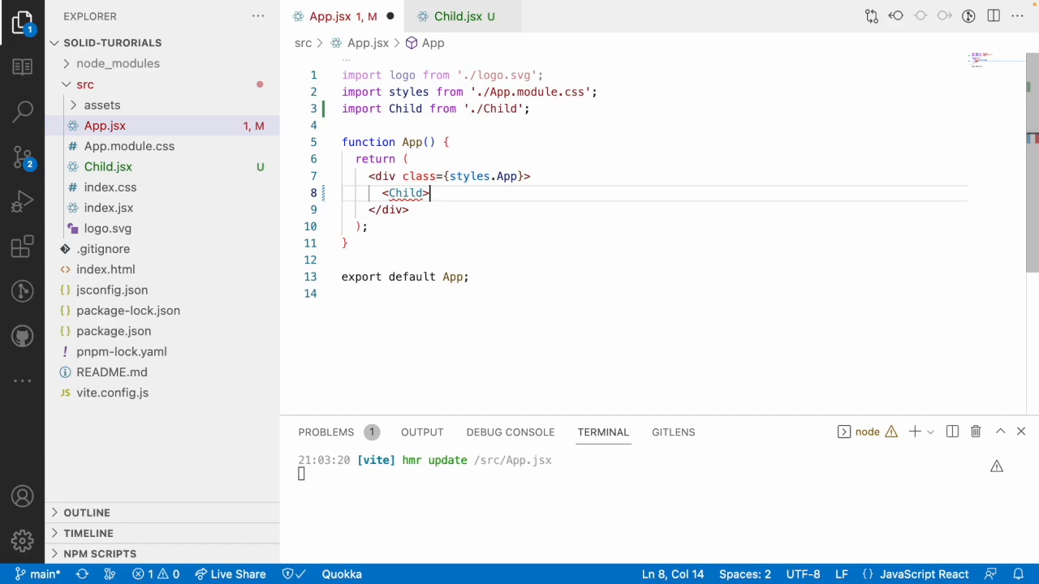
type("<chi")
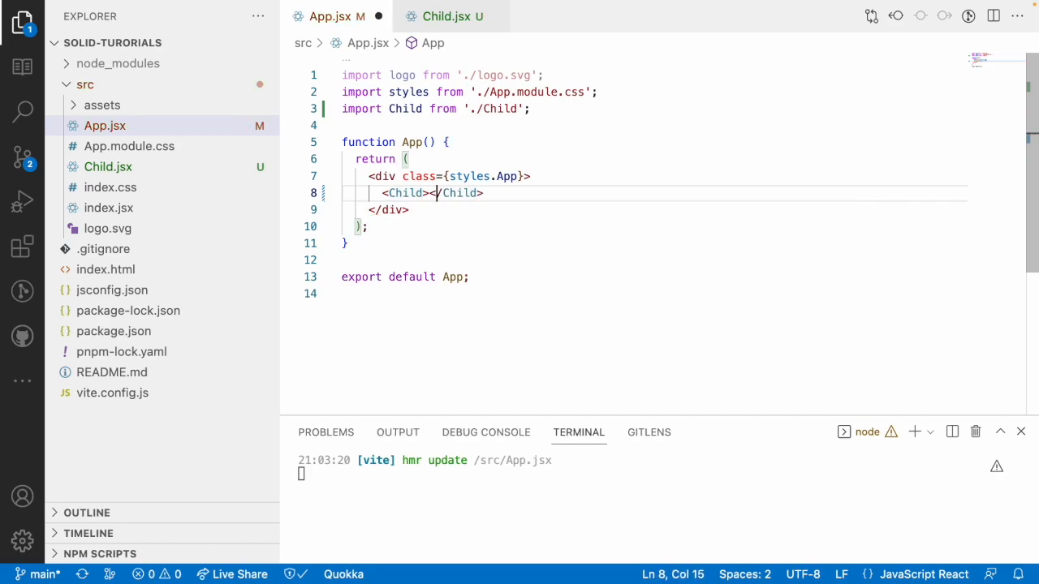
type("<h1")
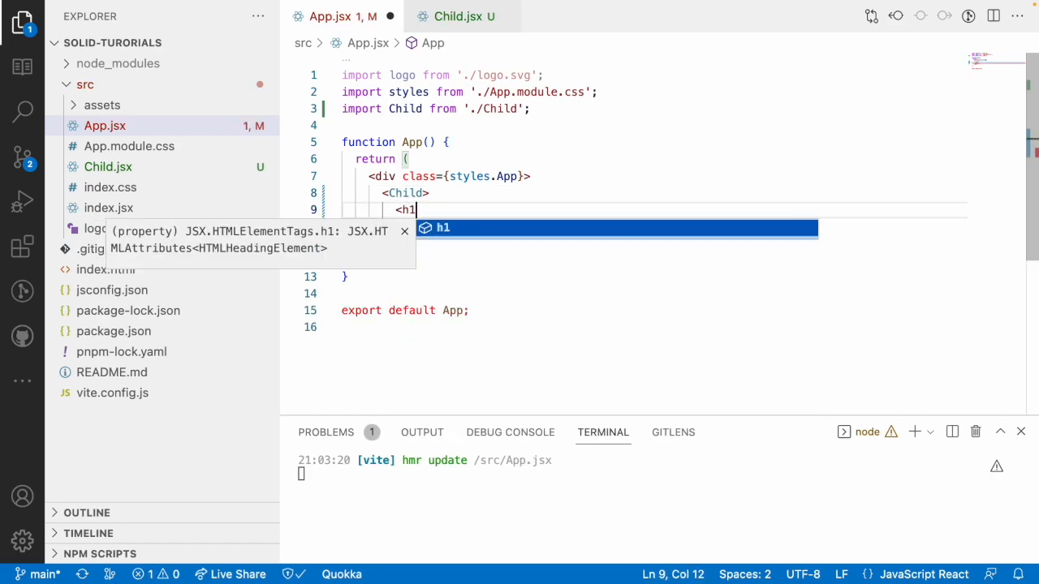
type(">Hai this</h1>")
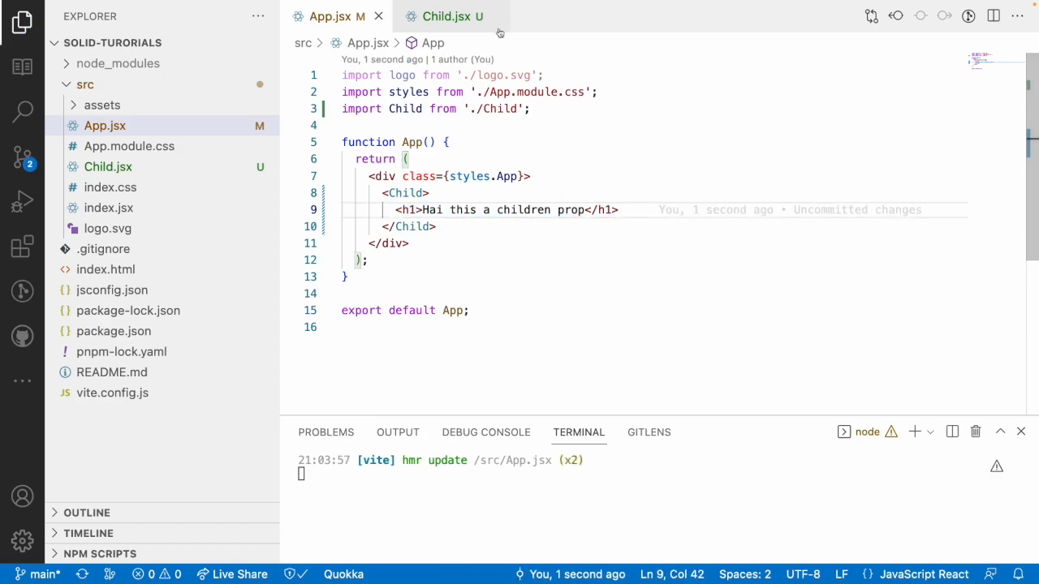
Make Child accept props and render {props.children} inside its div, then return to App.jsx
left_click(445, 16)
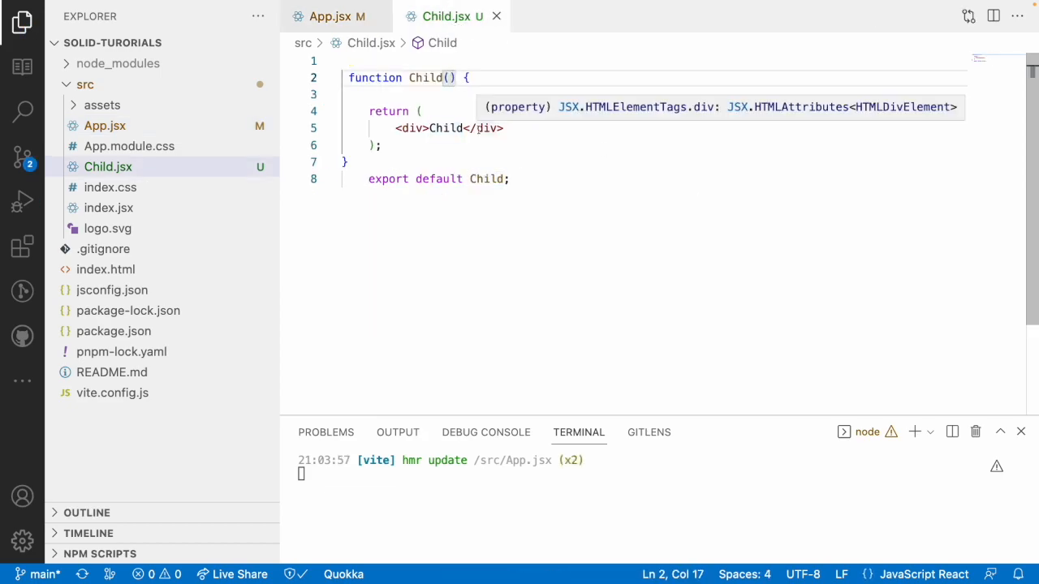
type("props")
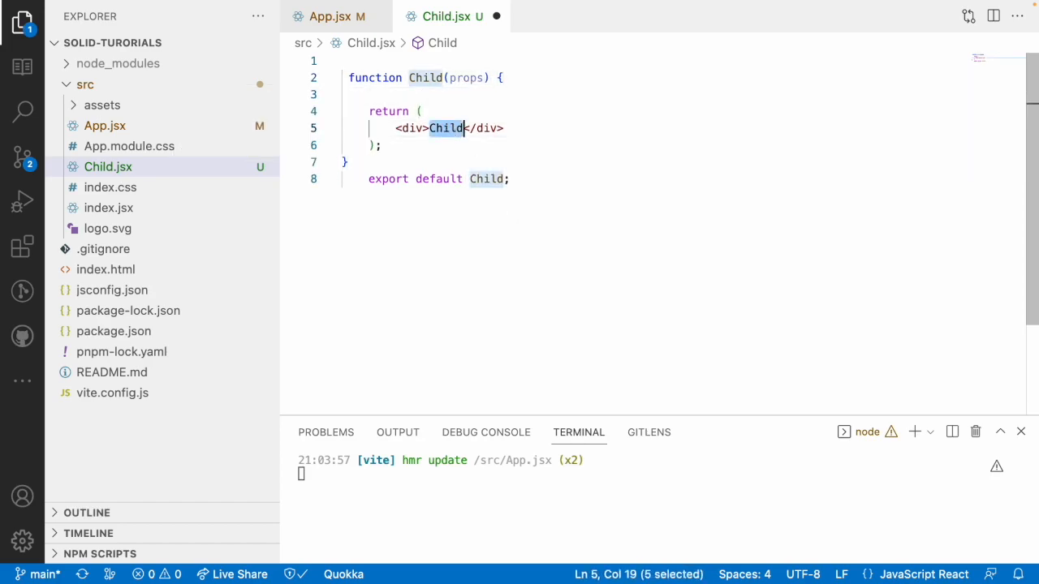
type("{props.")
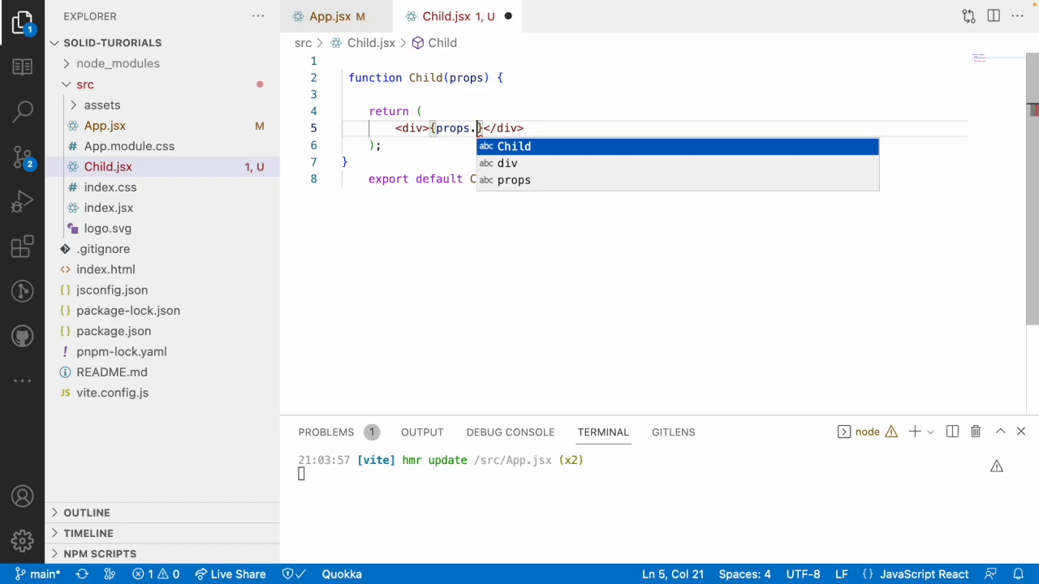
type("children")
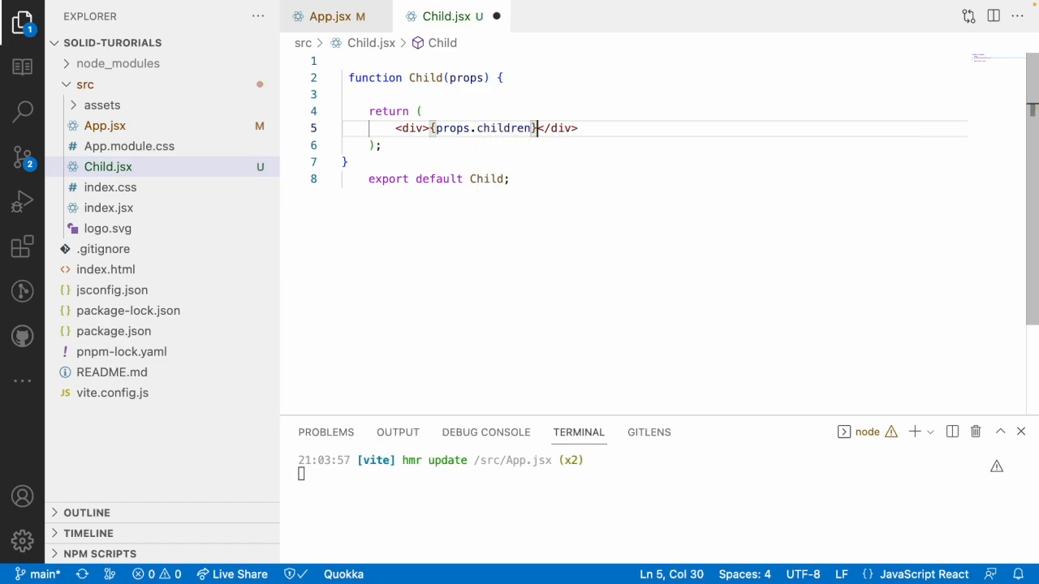
double_click(451, 128)
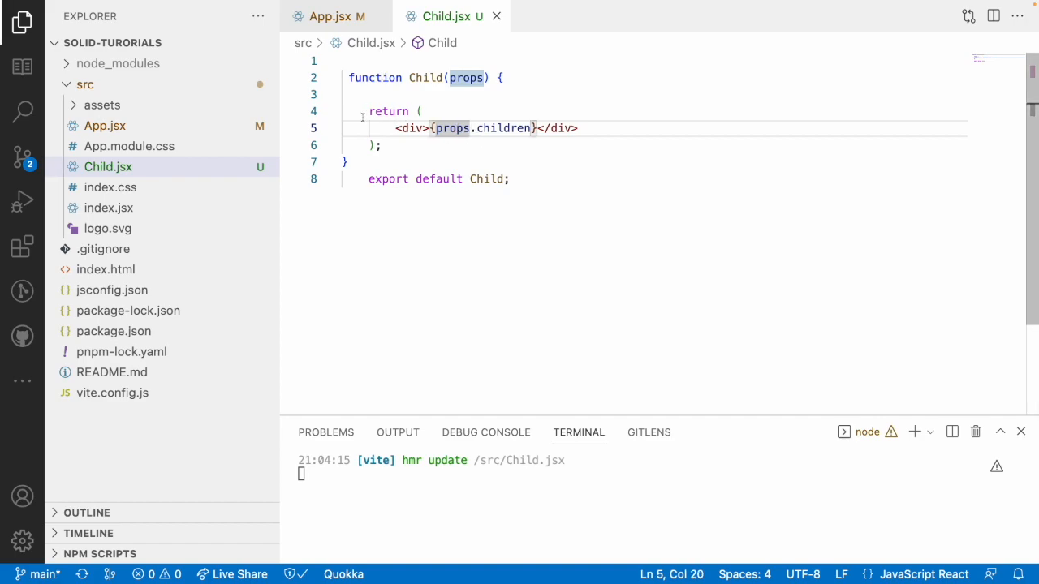
left_click(331, 16)
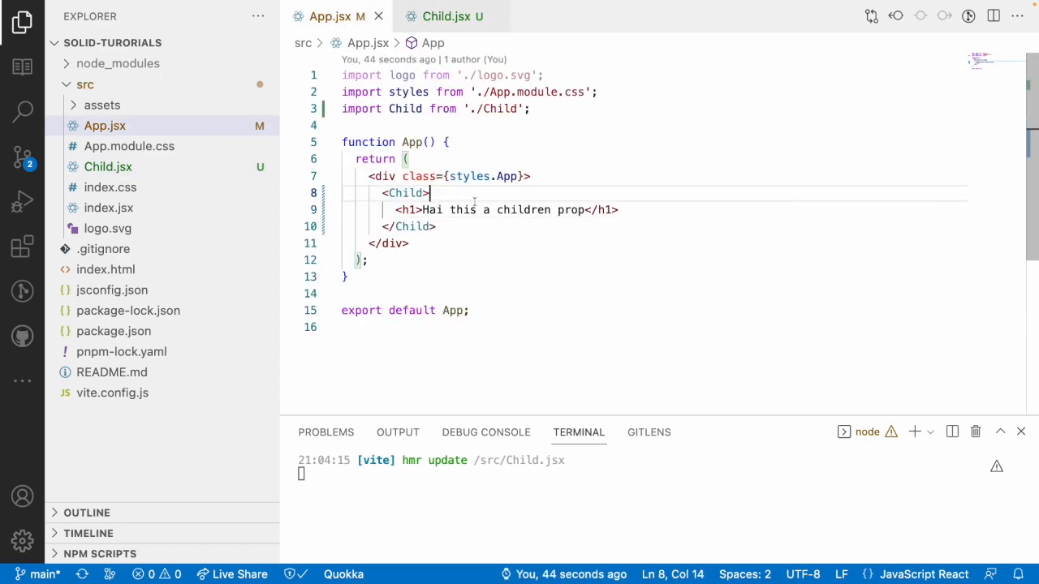
Add an h2 reading 'Hain this is child 2' below the h1 inside Child
key("Enter")
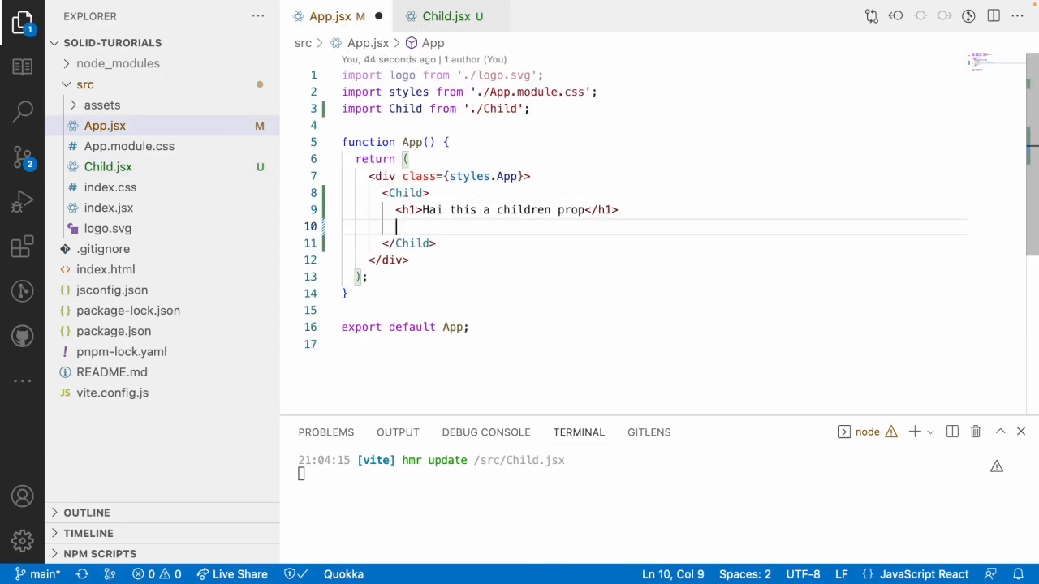
type("<h2>H</h2>")
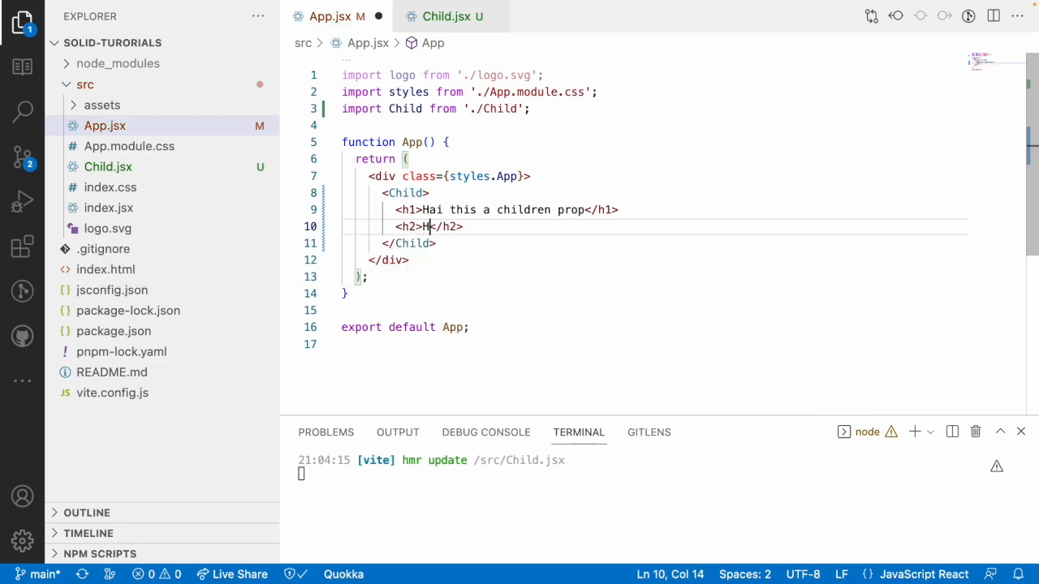
type("ain this is")
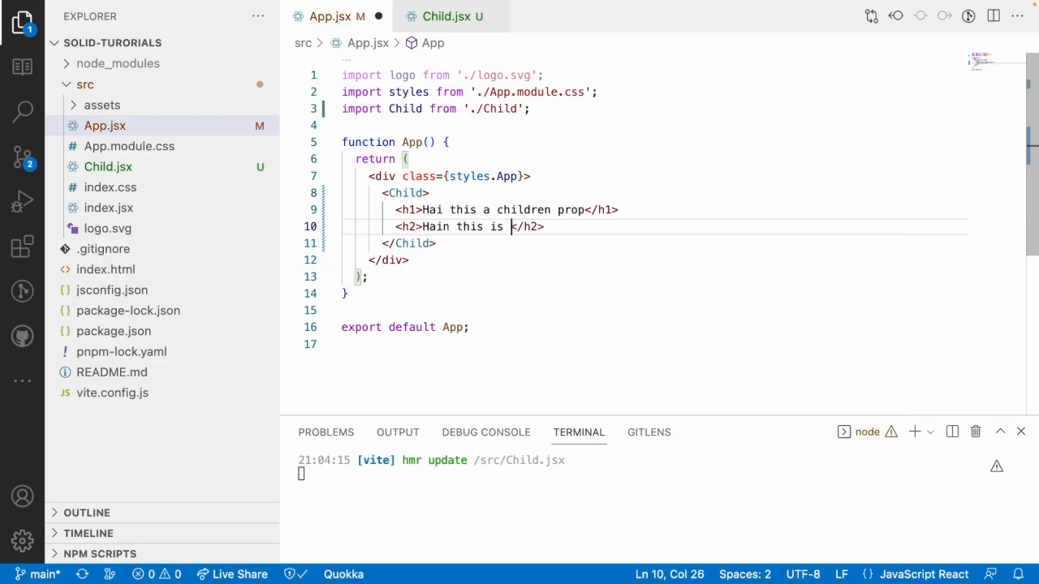
type("child 2")
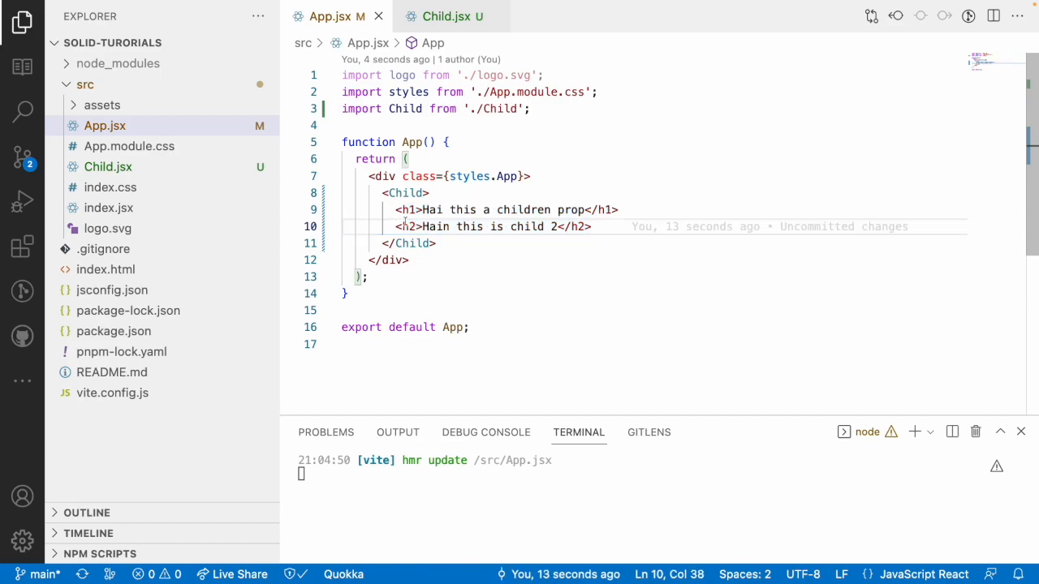
left_click_drag(396, 209, 592, 228)
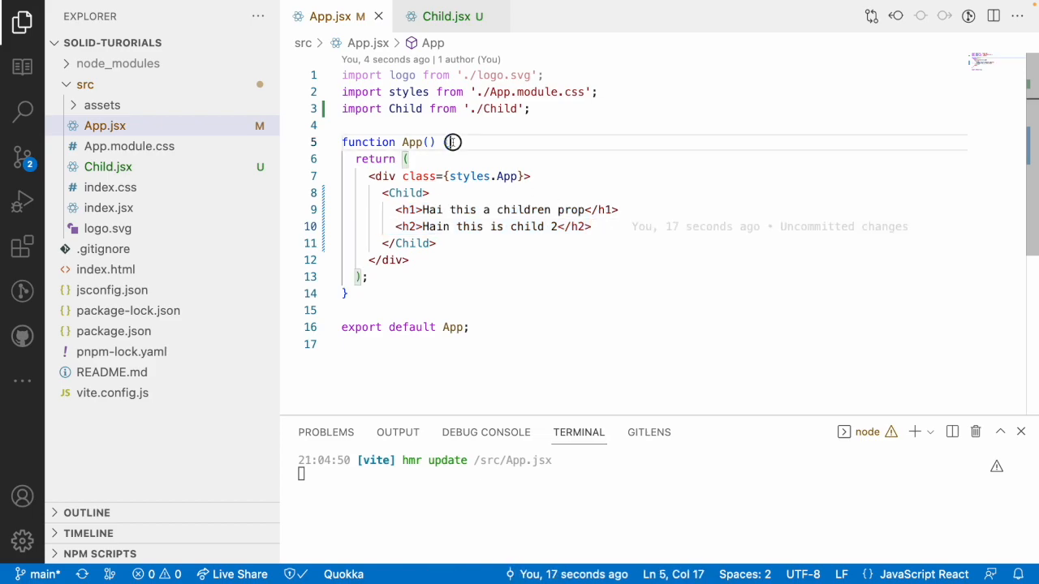
Declare const [age, setAge] = createSignal(10) inside App
type("c")
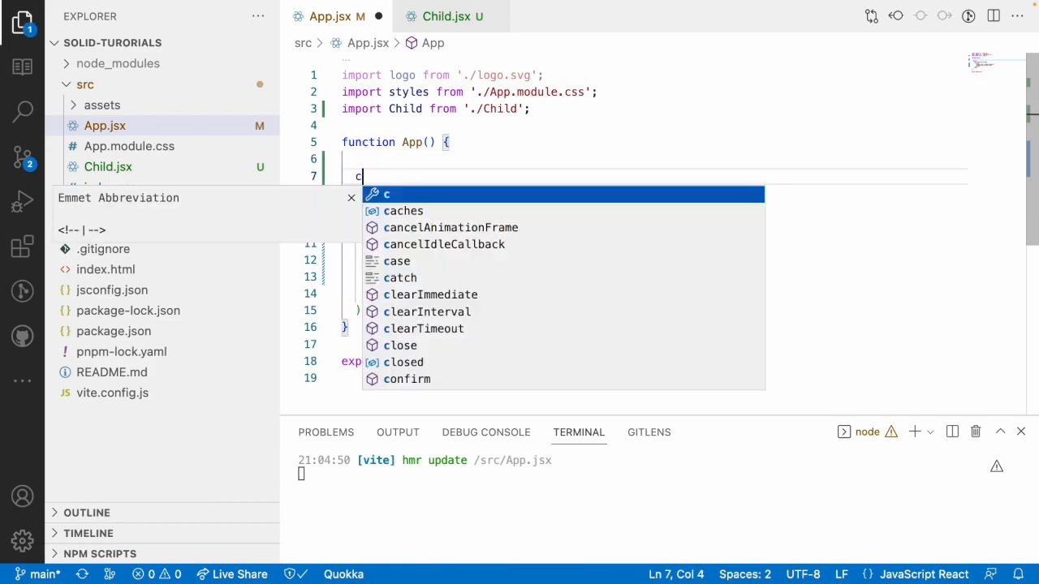
type("onst [age]")
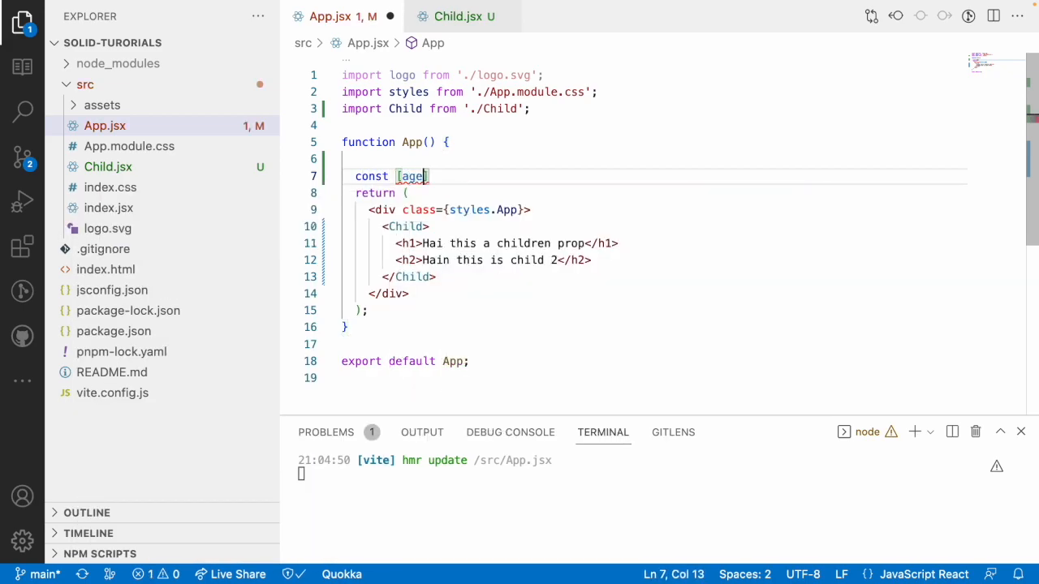
type(", setAg")
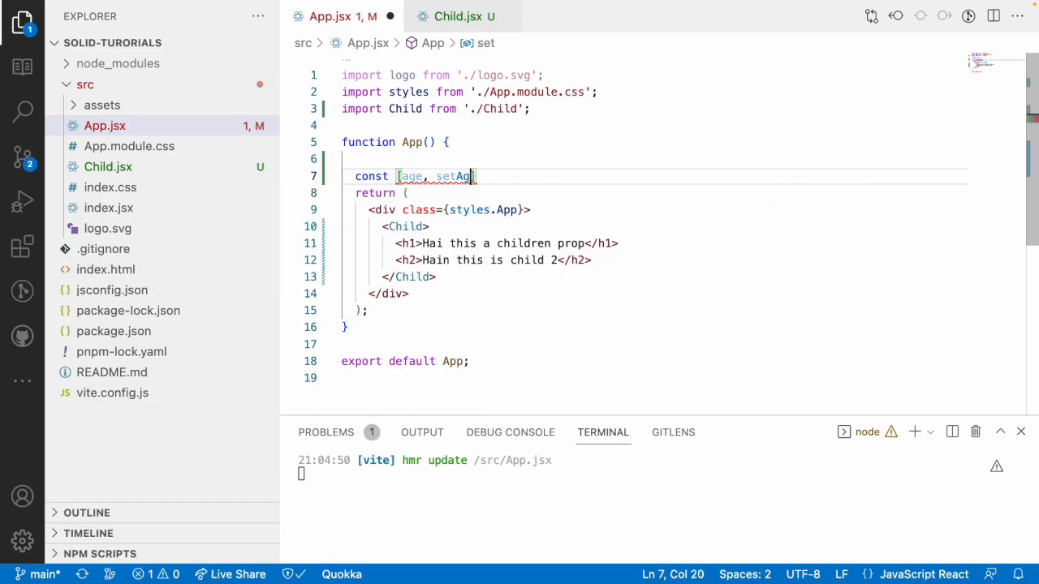
type("= createSignal(10);")
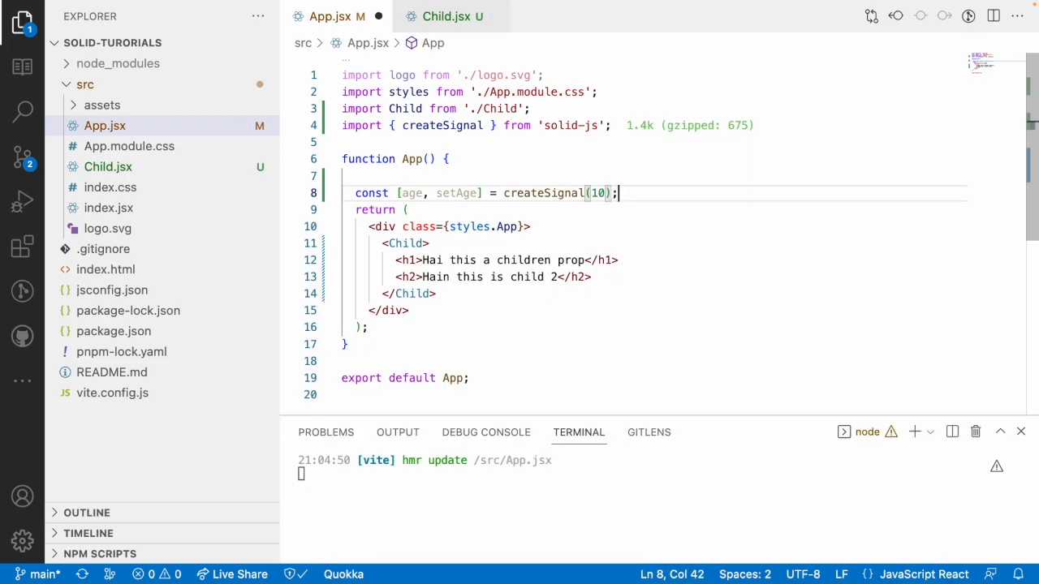
left_click(435, 294)
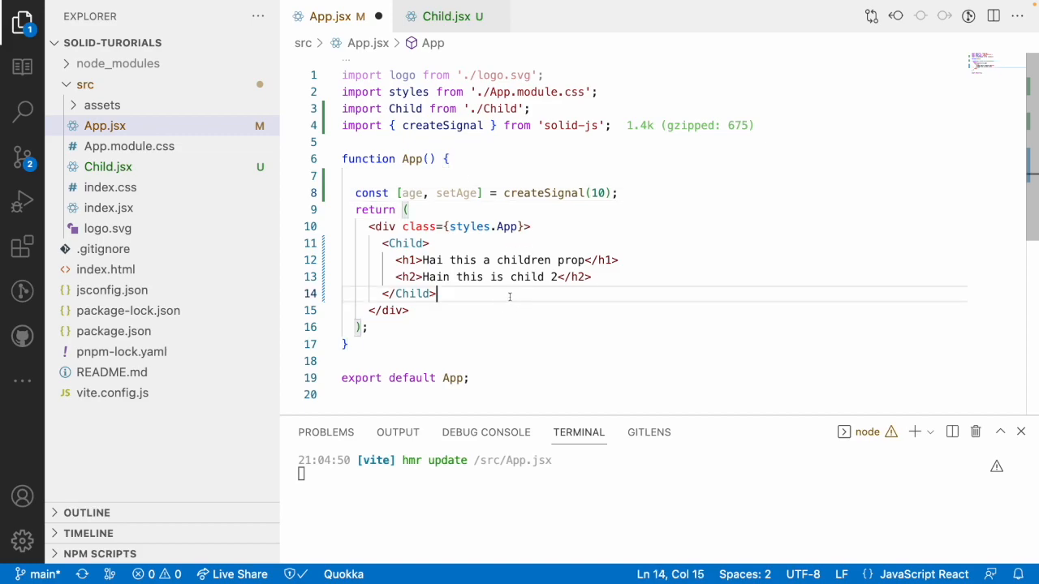
Add an 'Update age' button after Child with onClick calling setAge(age() + 1)
type("<butt")
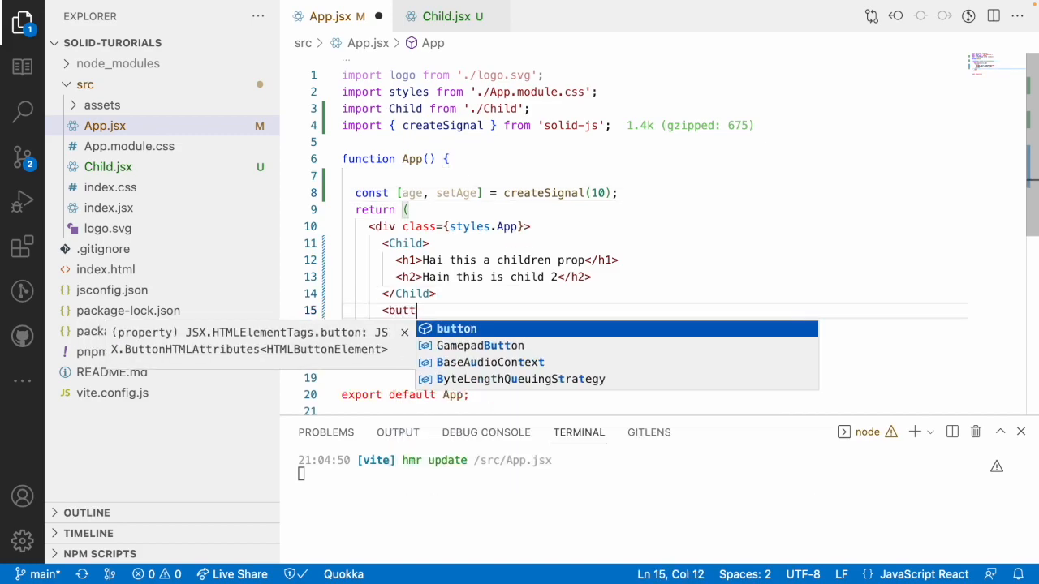
type("on>Update a</button>")
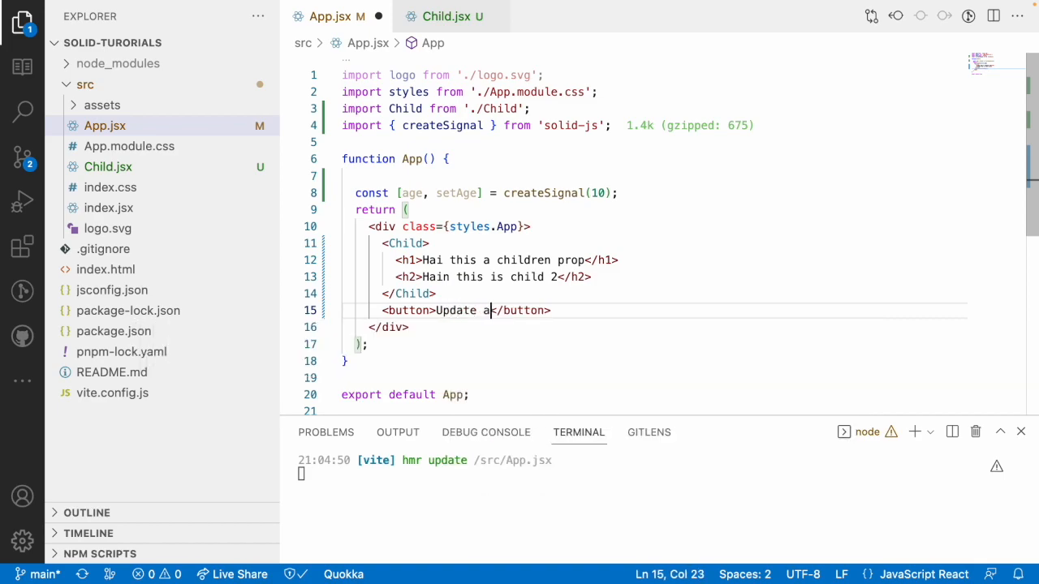
type("ge")
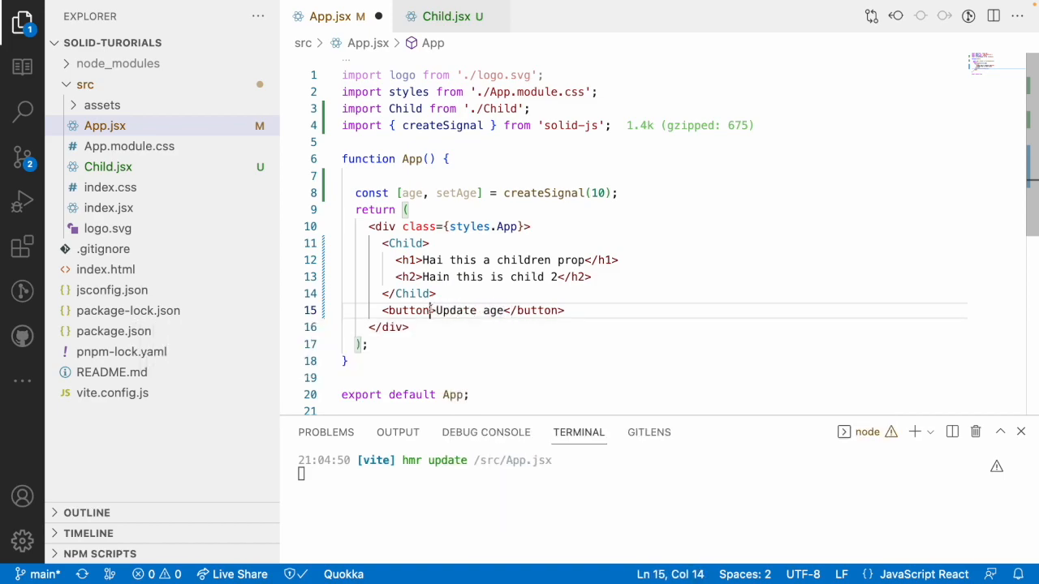
type("onClick={}")
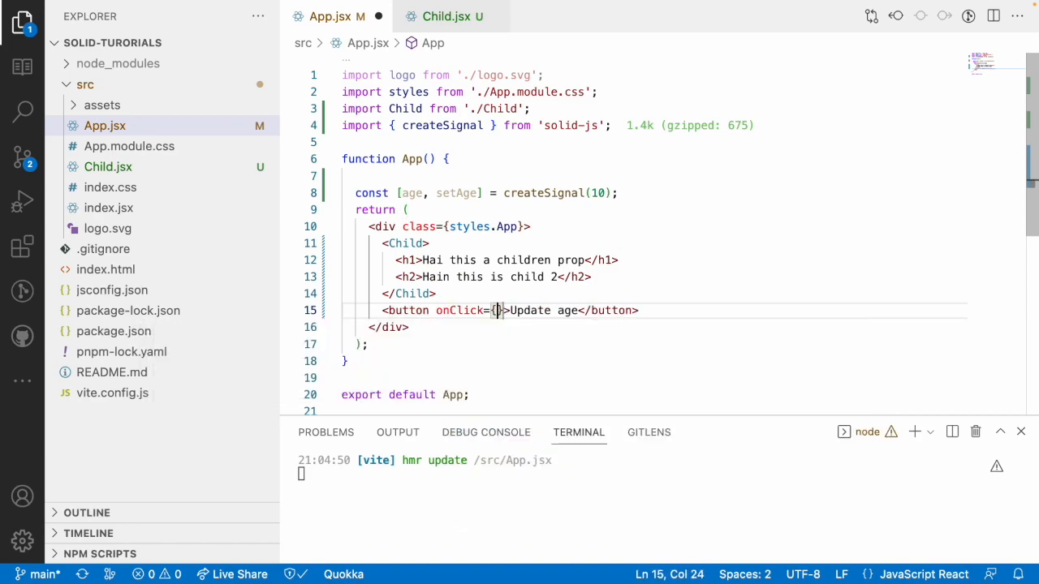
type("() => setAge(age")
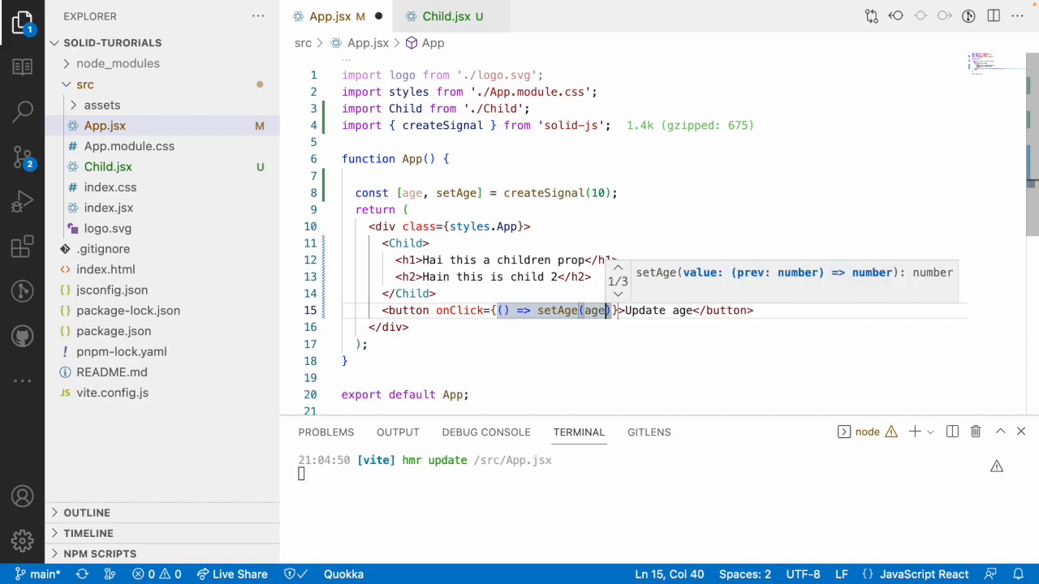
type("() + 1")
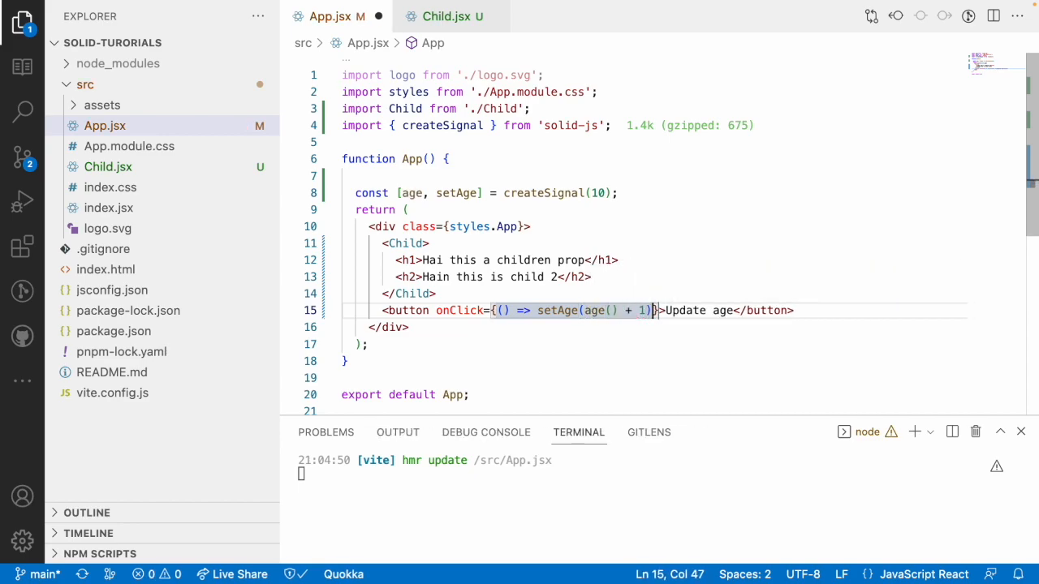
double_click(557, 310)
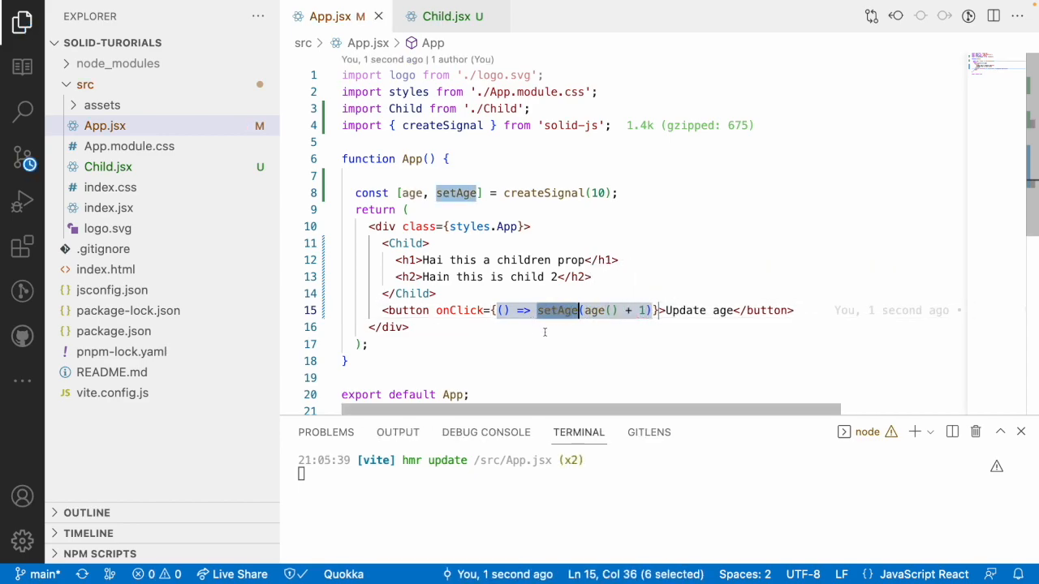
double_click(598, 310)
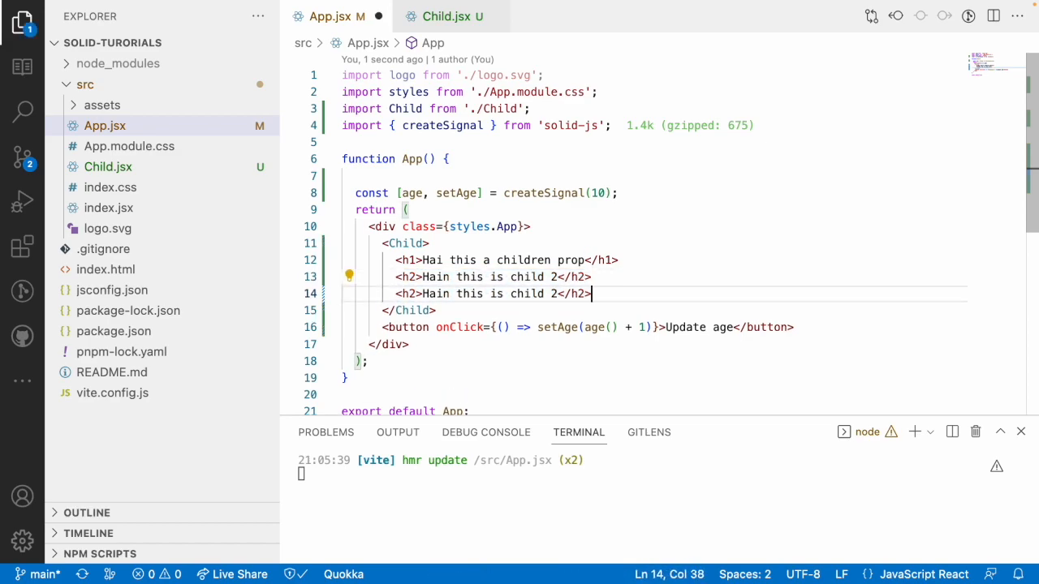
Add a third child <h3>Age - {age()}</h3> and check the running app shows Age - 10
type("3")
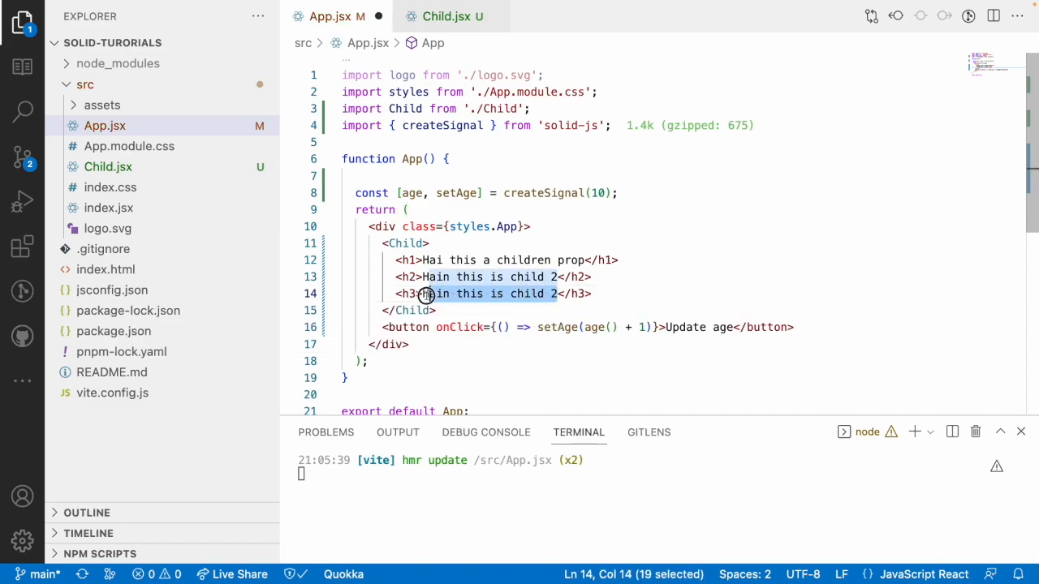
type("Age </h3>")
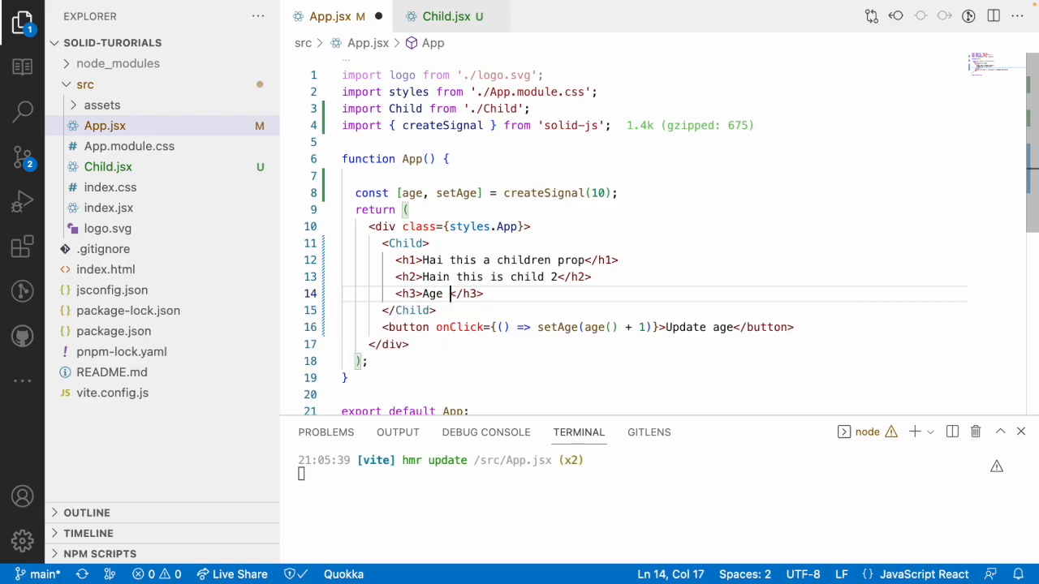
type("-")
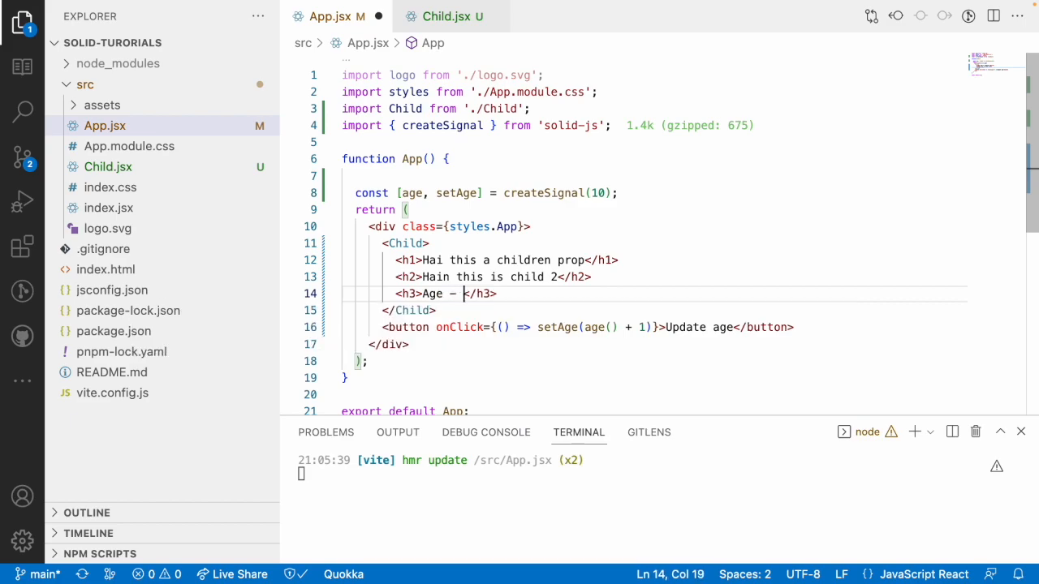
type("{age()}")
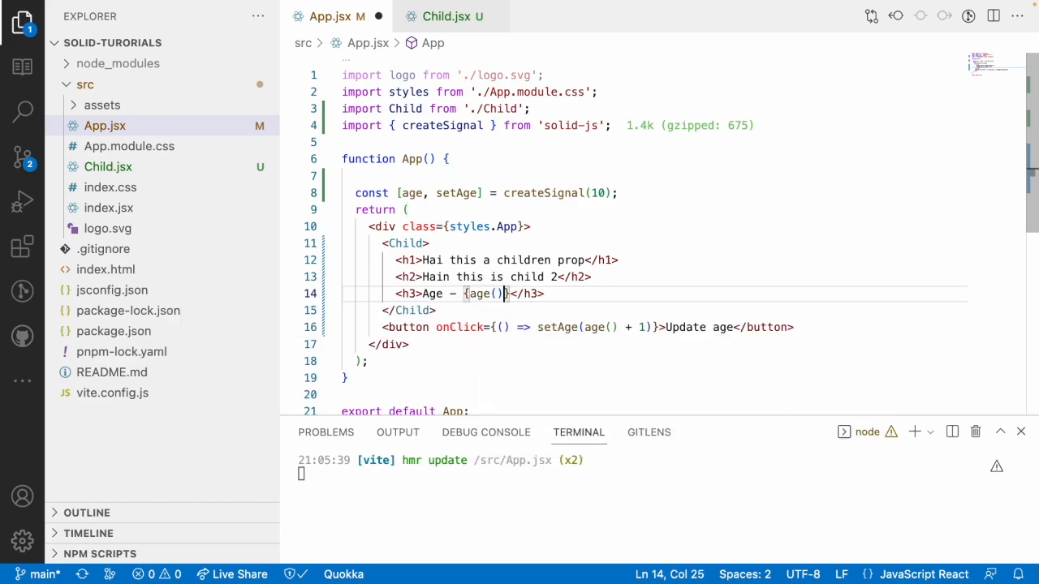
double_click(556, 328)
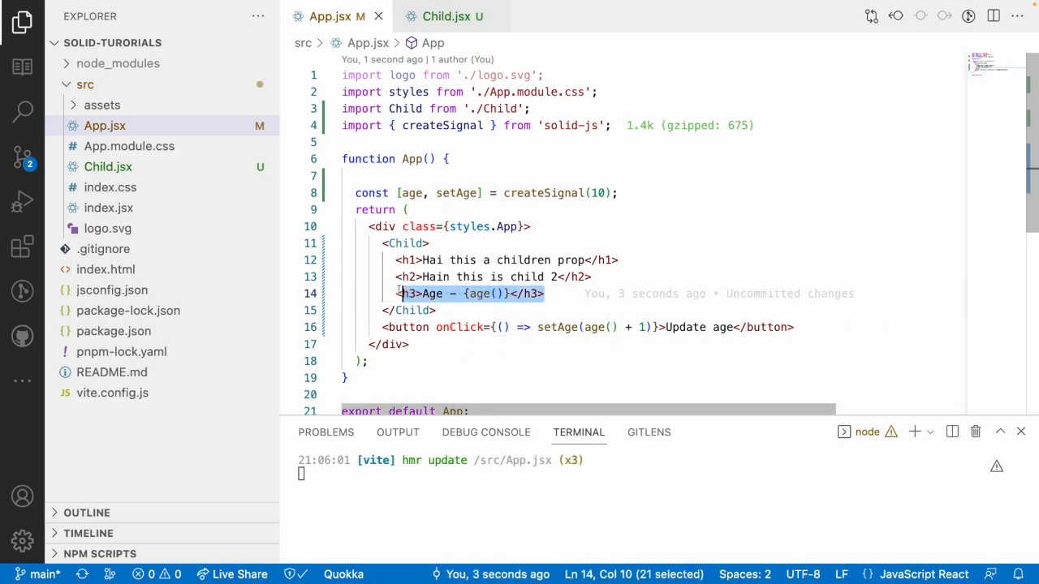
left_click(545, 292)
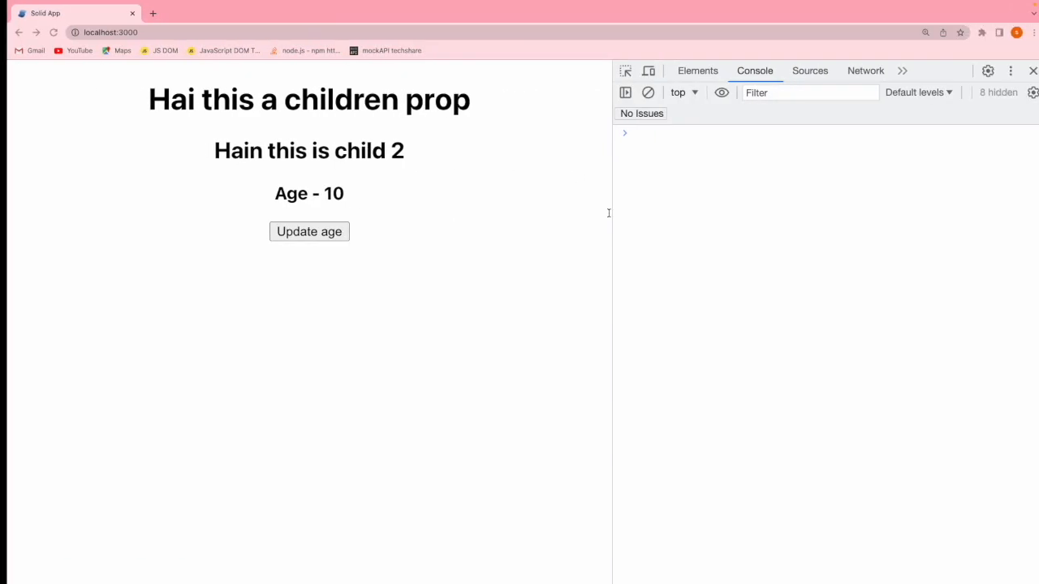
left_click(308, 230)
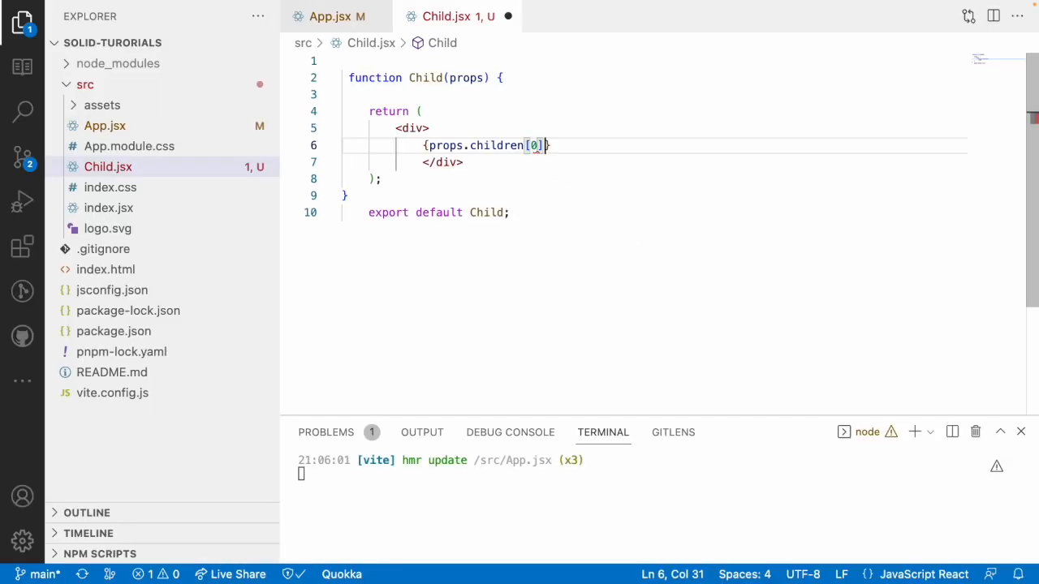
In Child.jsx, add a paragraph 'Im after child 1' below {props.children[0]} and save
type("<")
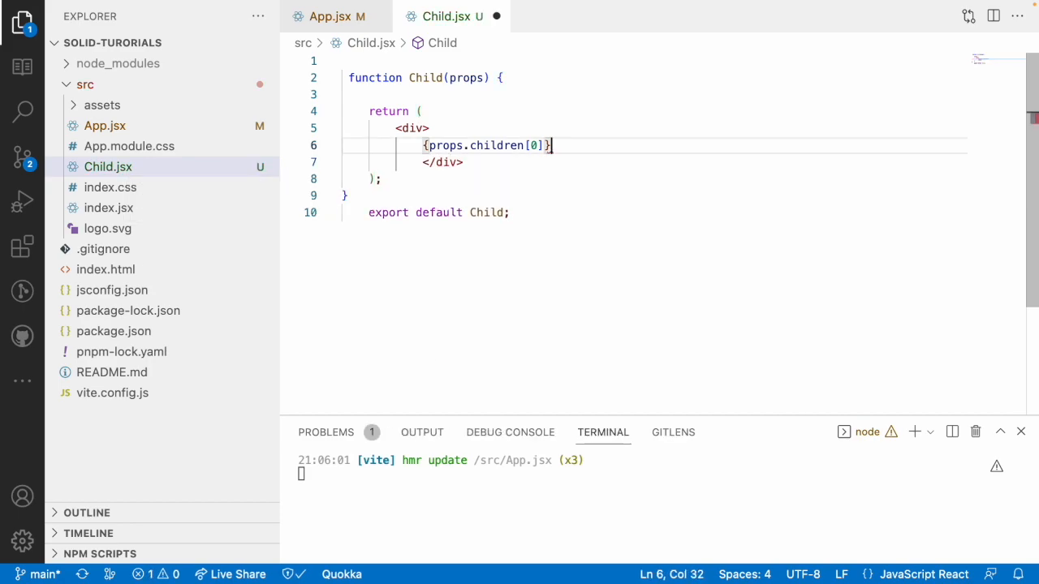
type("<p>Im </p>")
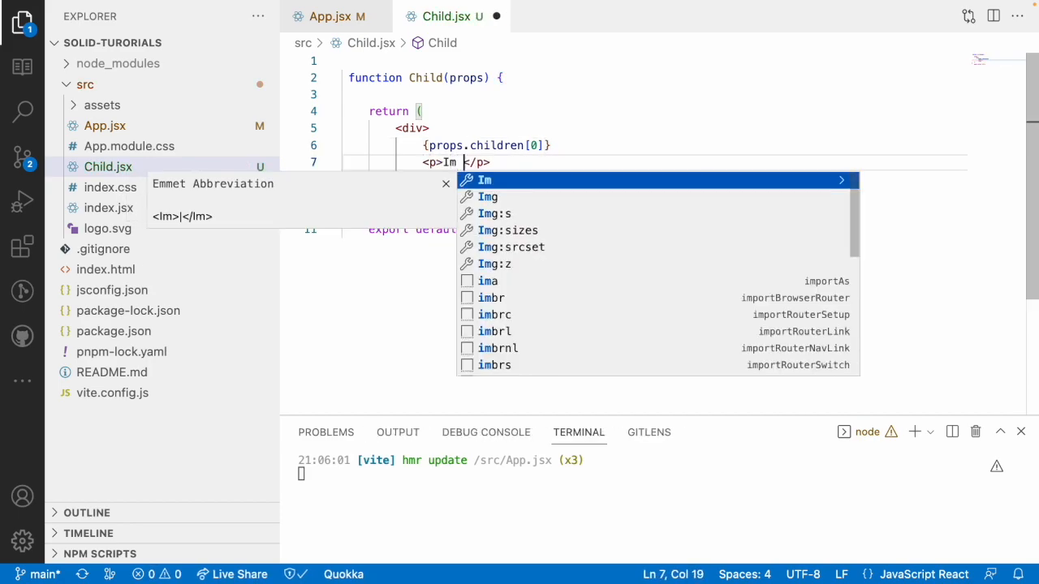
type("after child")
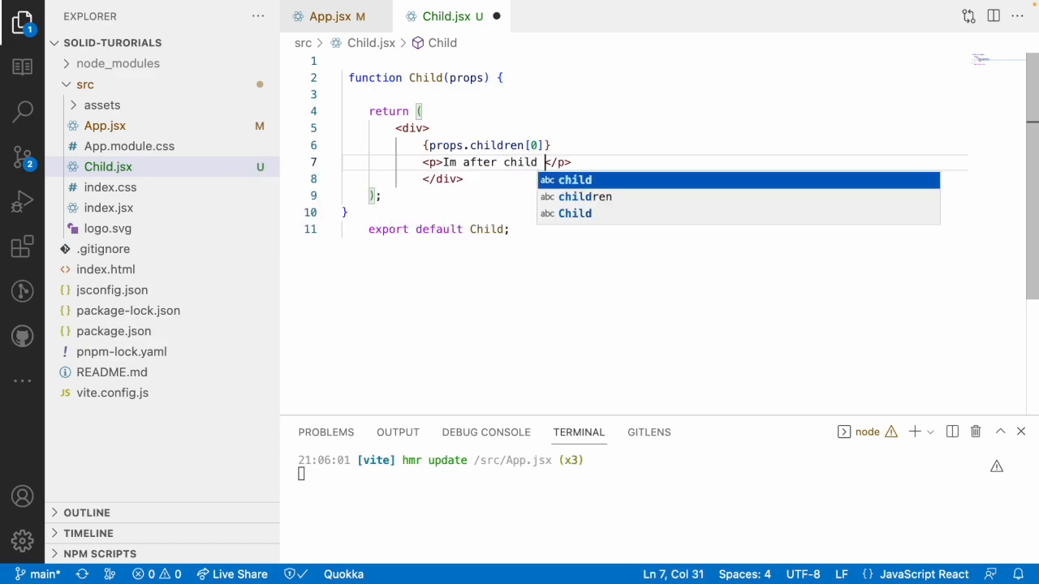
type("1")
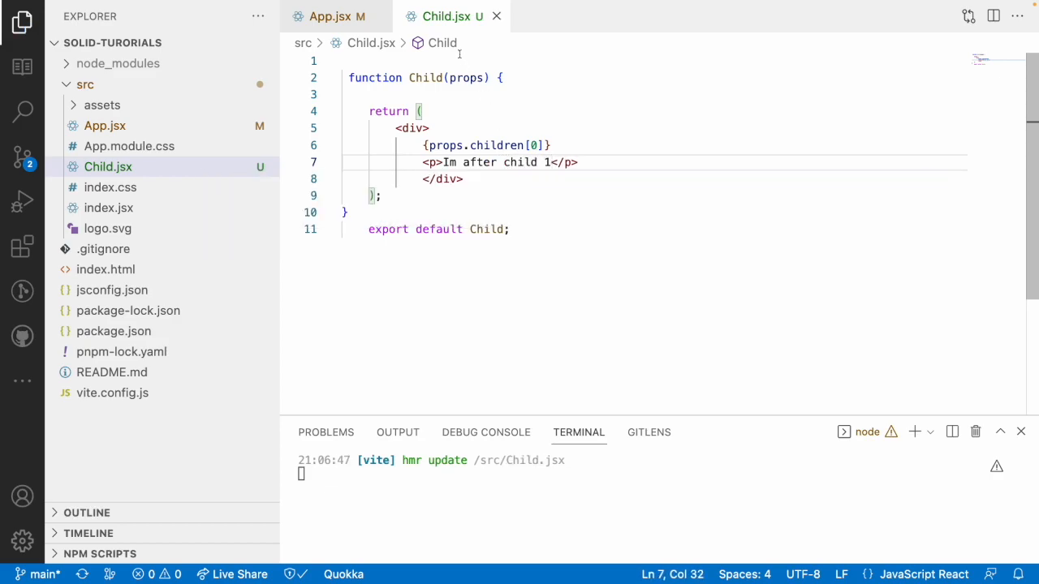
left_click(331, 16)
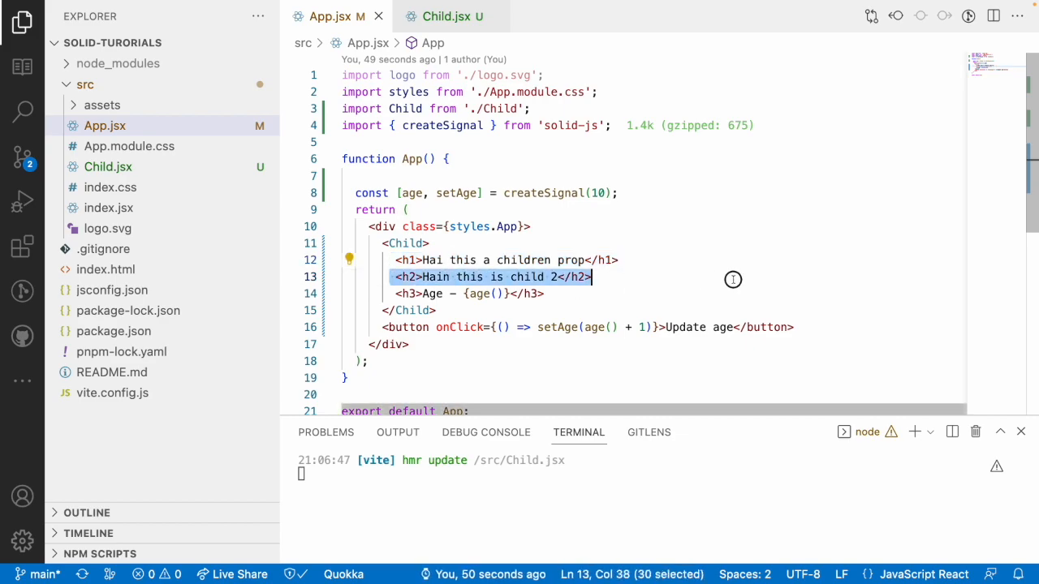
Review the h1, h2 and Age h3 children passed to Child in App.jsx
left_click(392, 295)
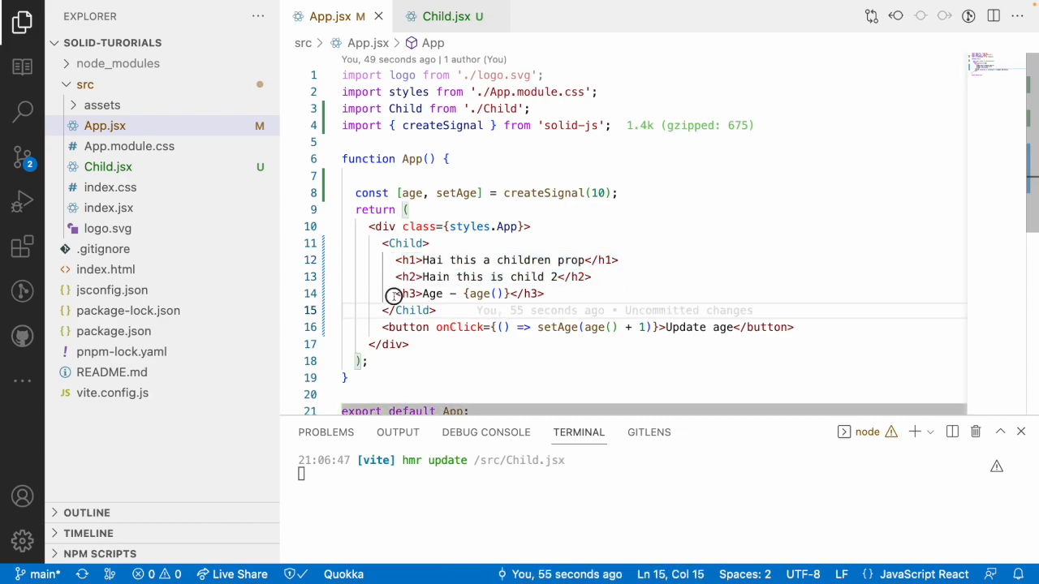
left_click(546, 294)
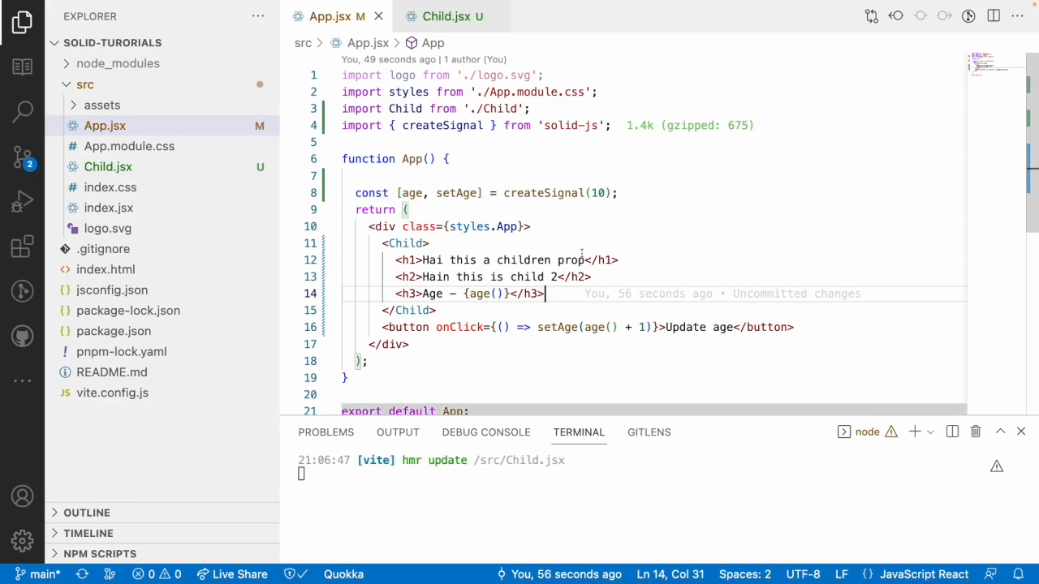
In Child.jsx, render props.children[1] and props.children[2] wrapped in paragraphs after the first paragraph
left_click(439, 16)
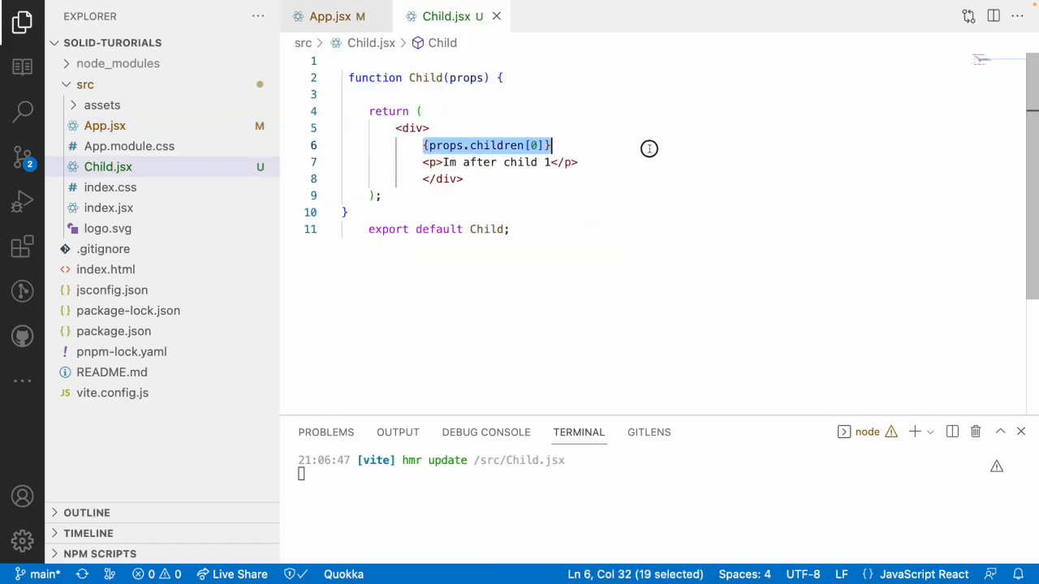
mouse_move(634, 162)
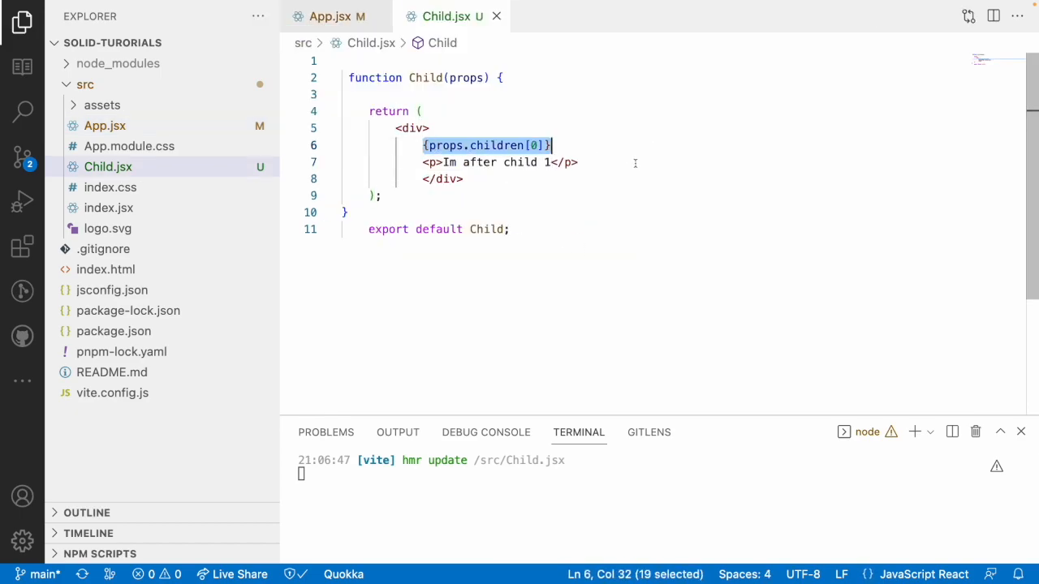
key("Enter")
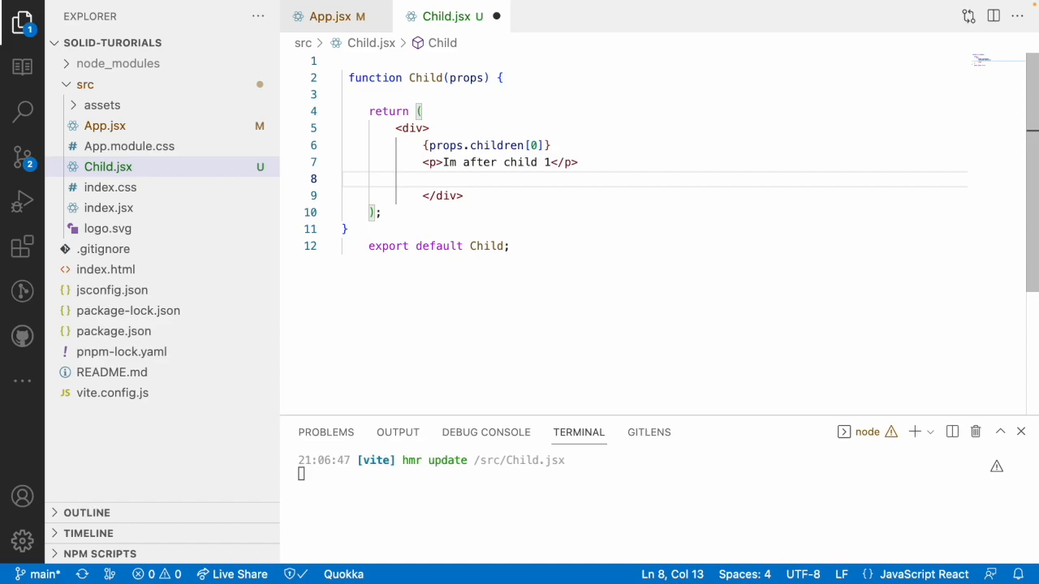
type("<p>{p}</p>")
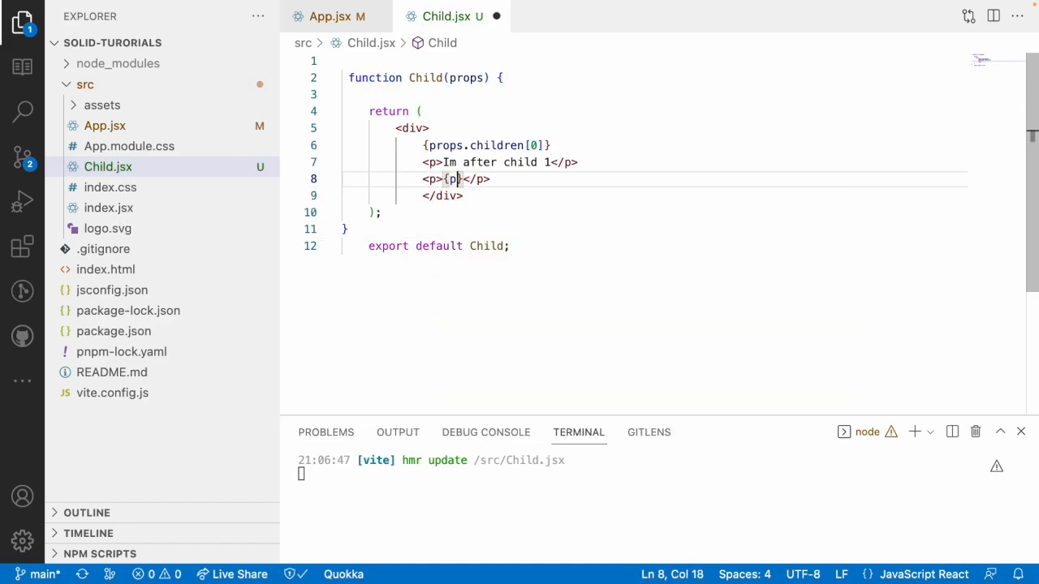
type("rops.children[]")
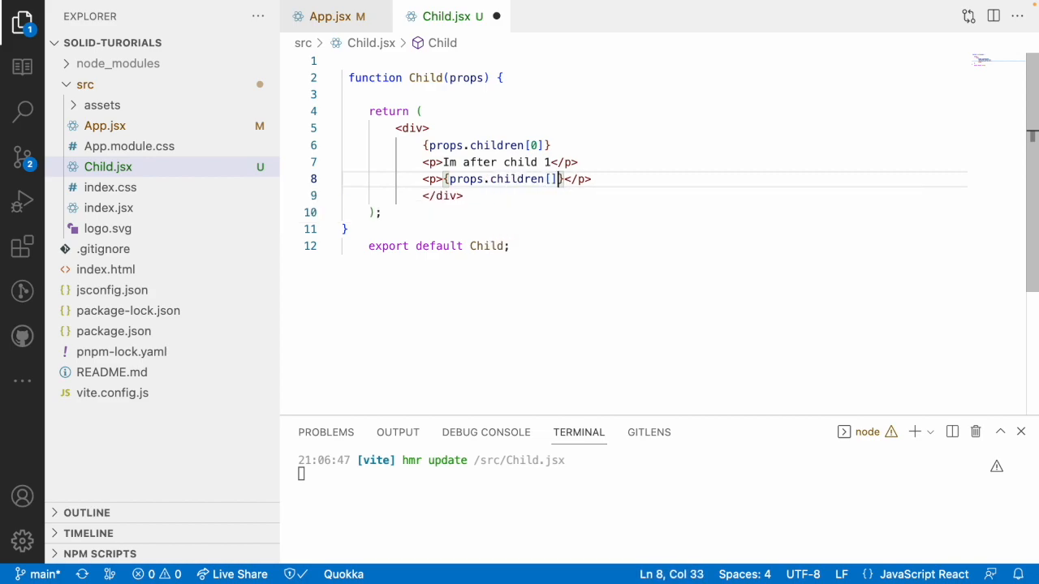
type("1")
type("<p></p>")
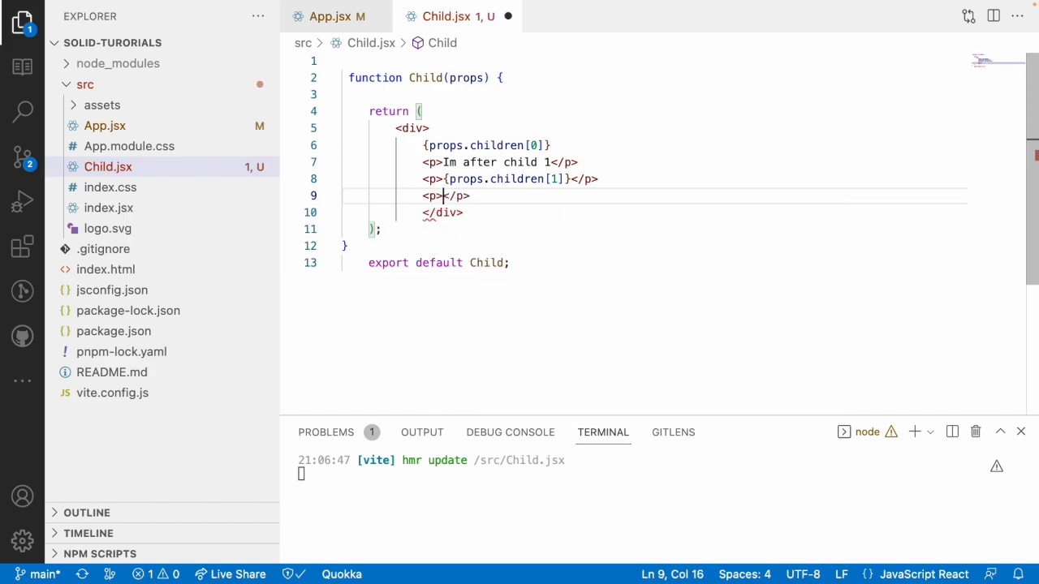
type("{props")
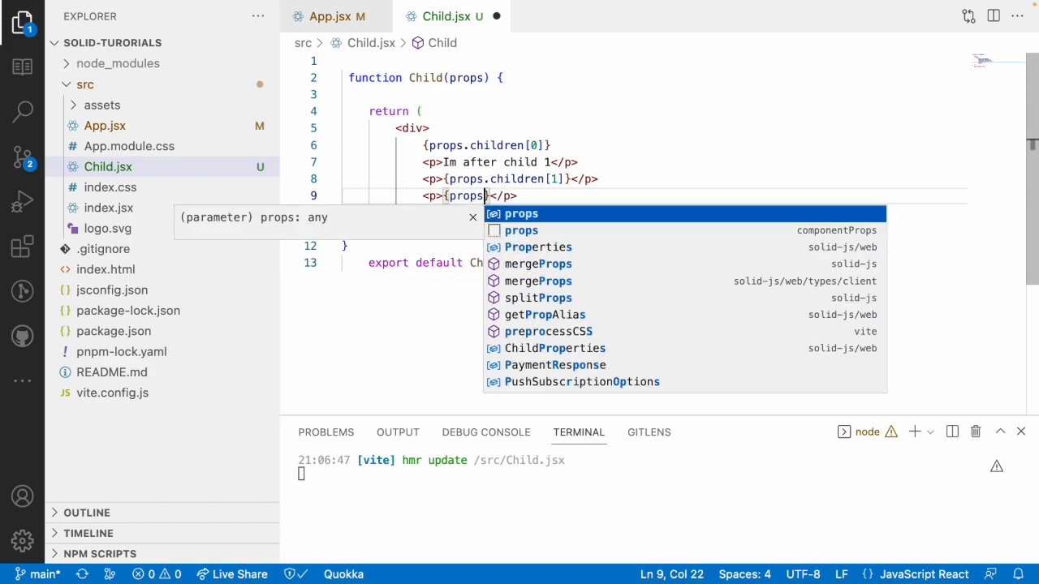
type(".children()")
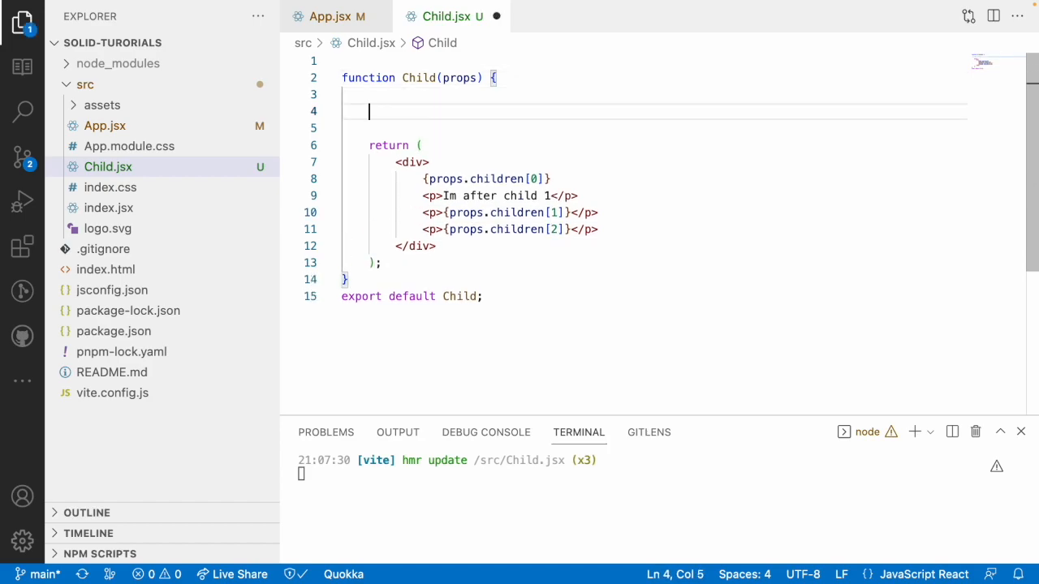
Declare const childrenSample = children(() => props.children) with children auto-imported from solid-js
type("const")
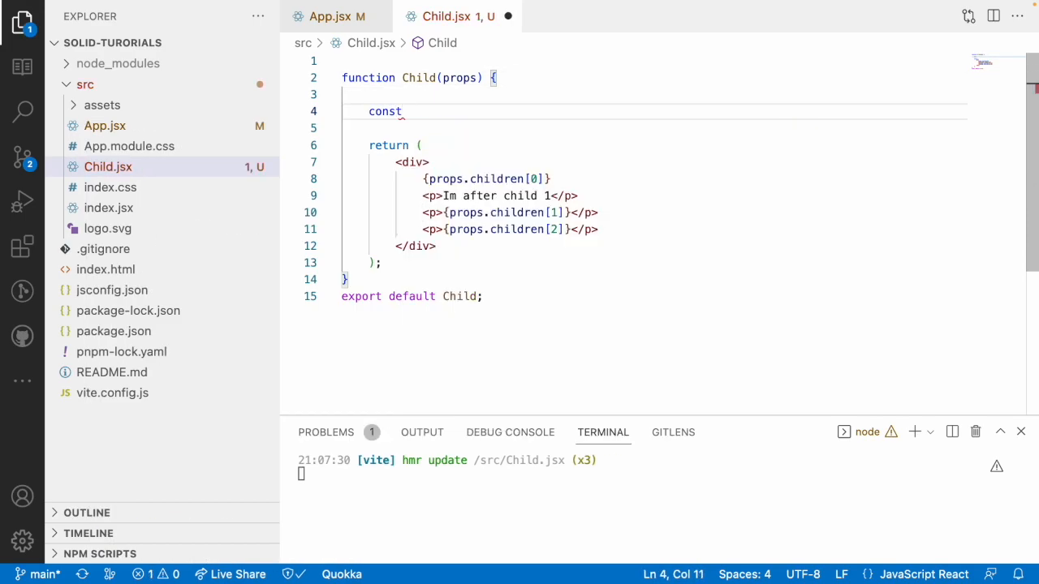
type("children =")
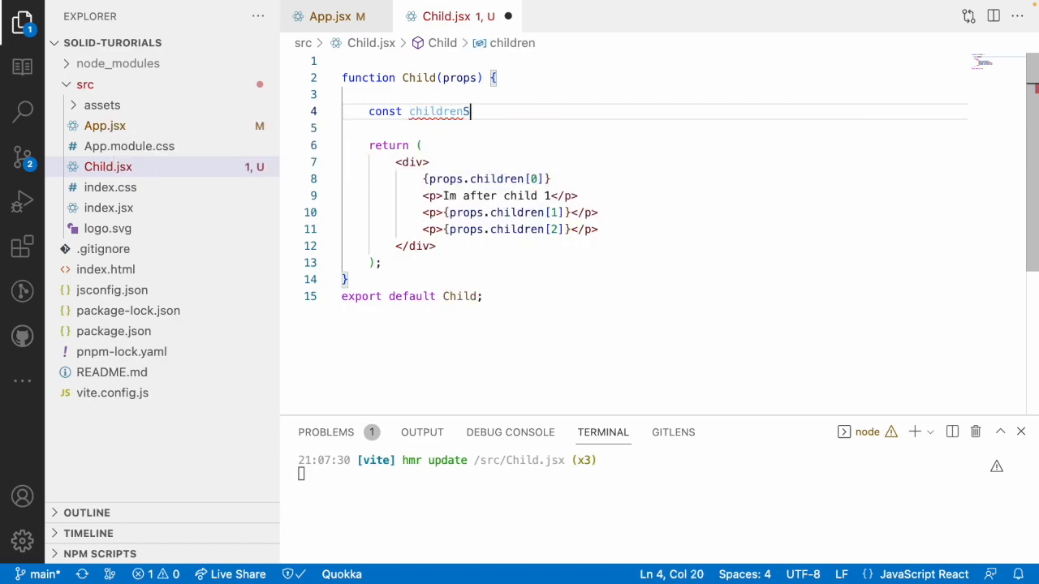
type("ample = children")
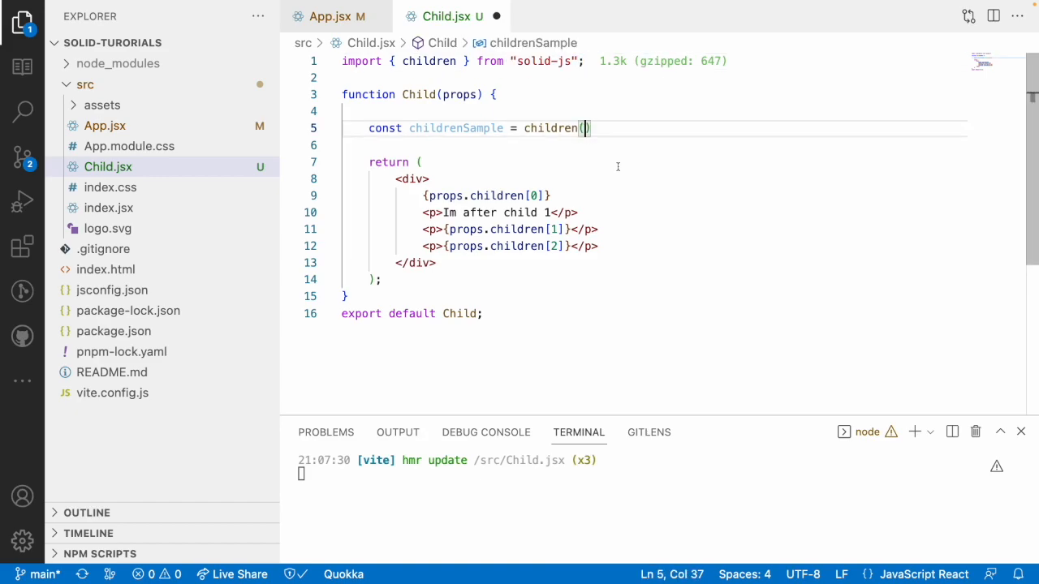
type("() =>)")
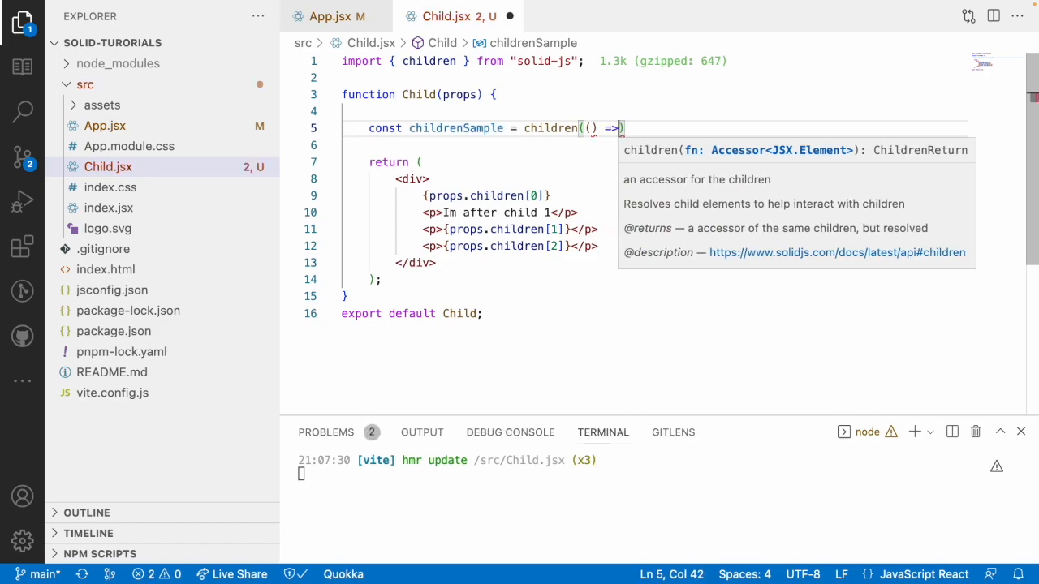
type("props.chu")
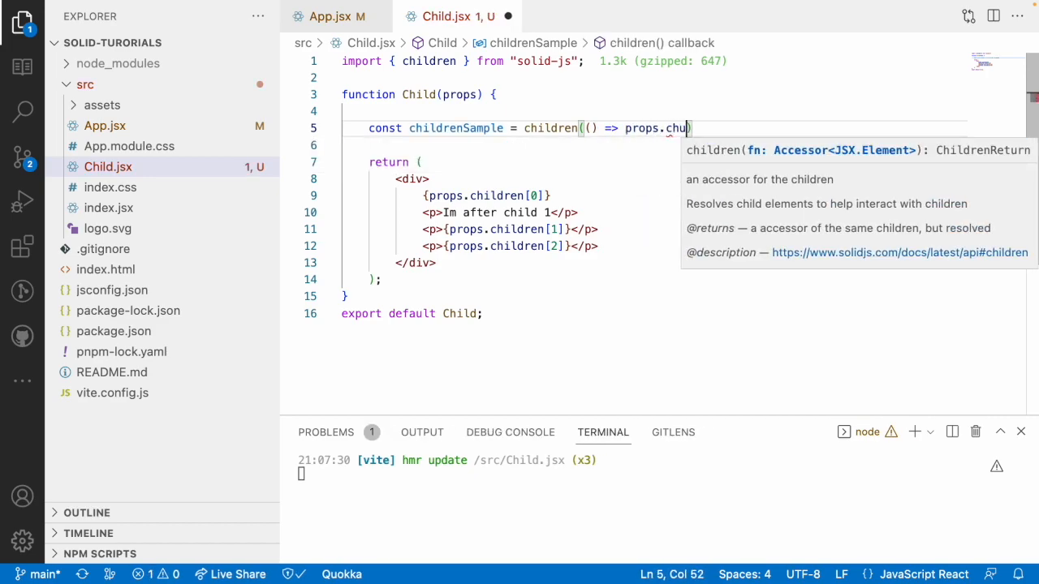
type("ildren")
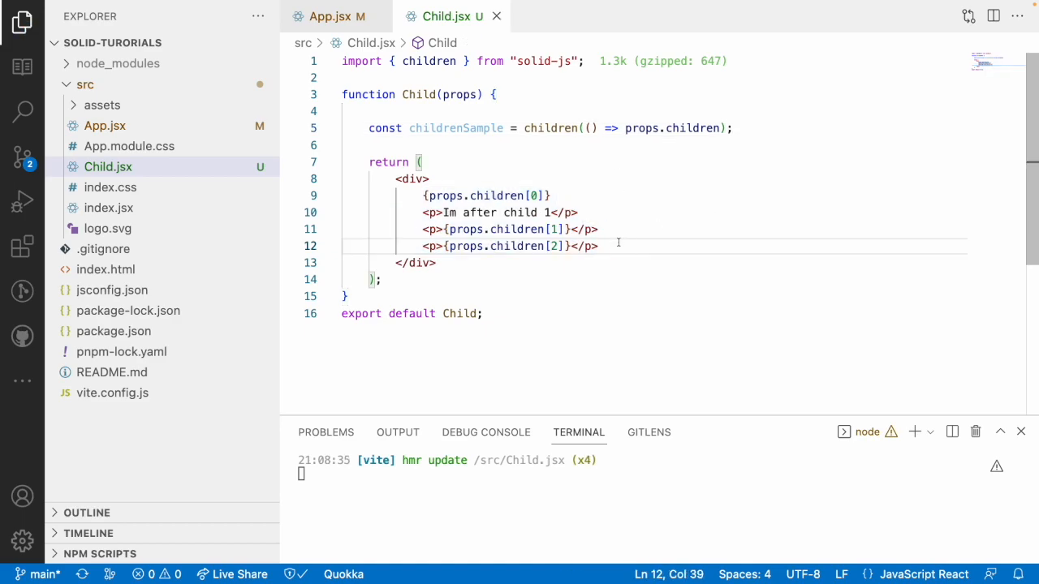
Replace the props.children references in the JSX with childrenSample()[0], [1] and [2]
double_click(550, 128)
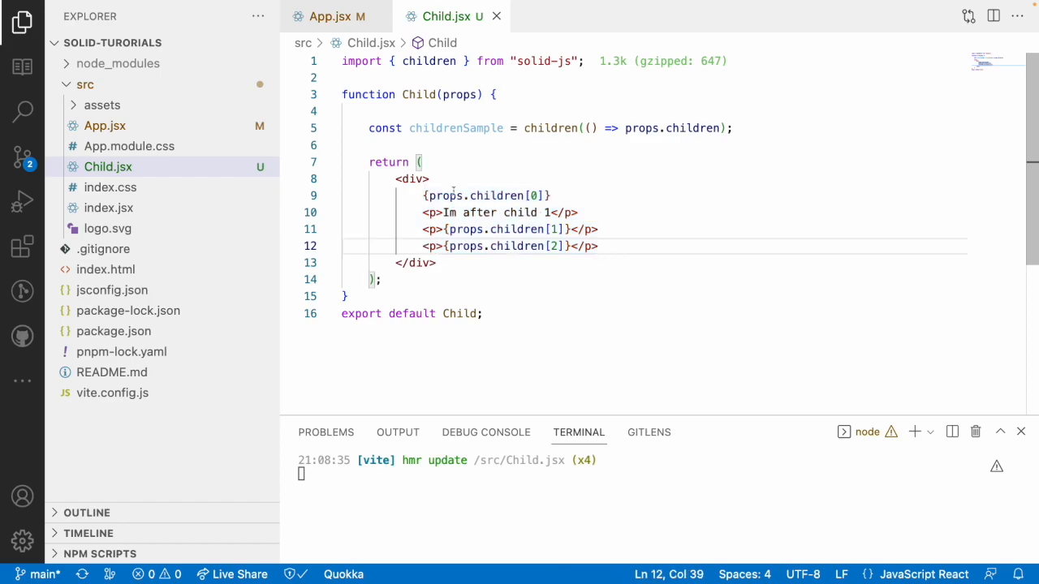
double_click(444, 195)
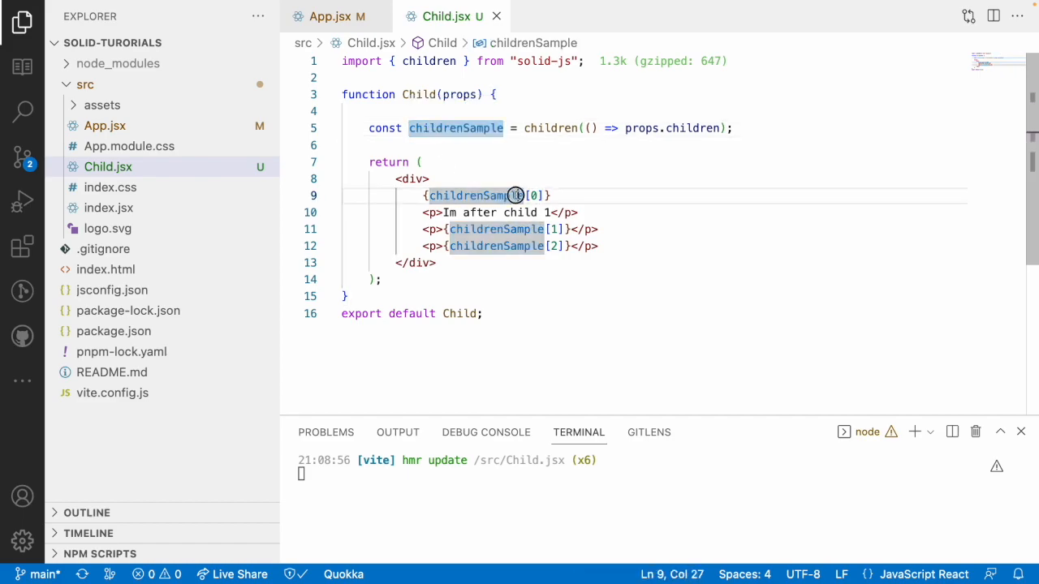
type("()")
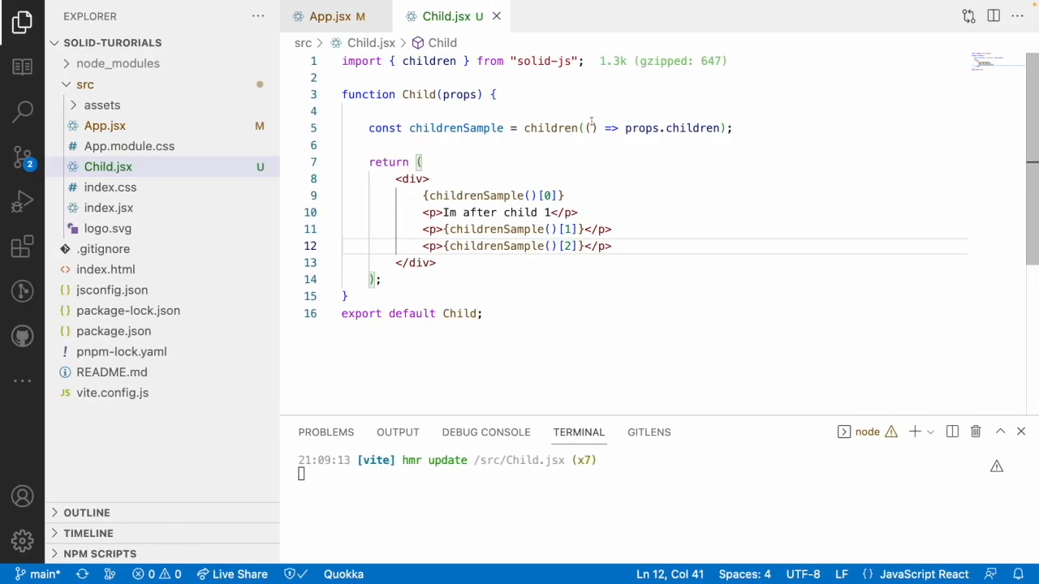
left_click_drag(525, 127, 734, 127)
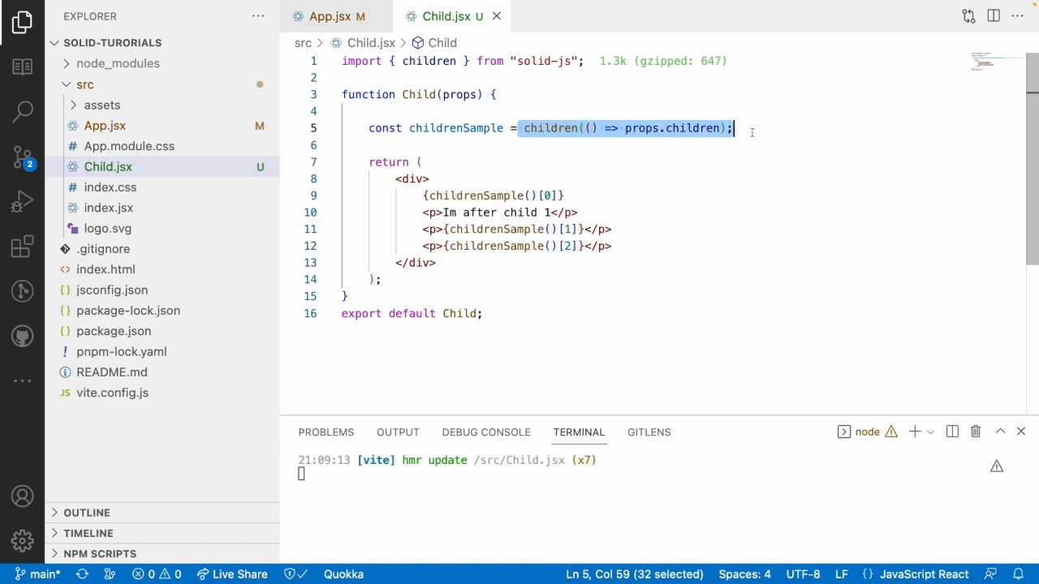
left_click(550, 128)
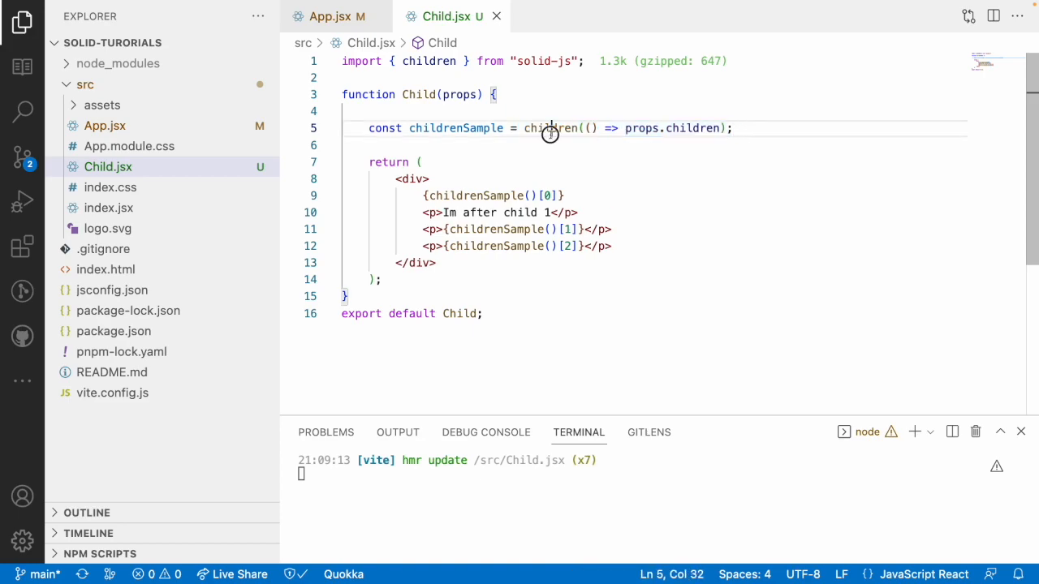
double_click(551, 127)
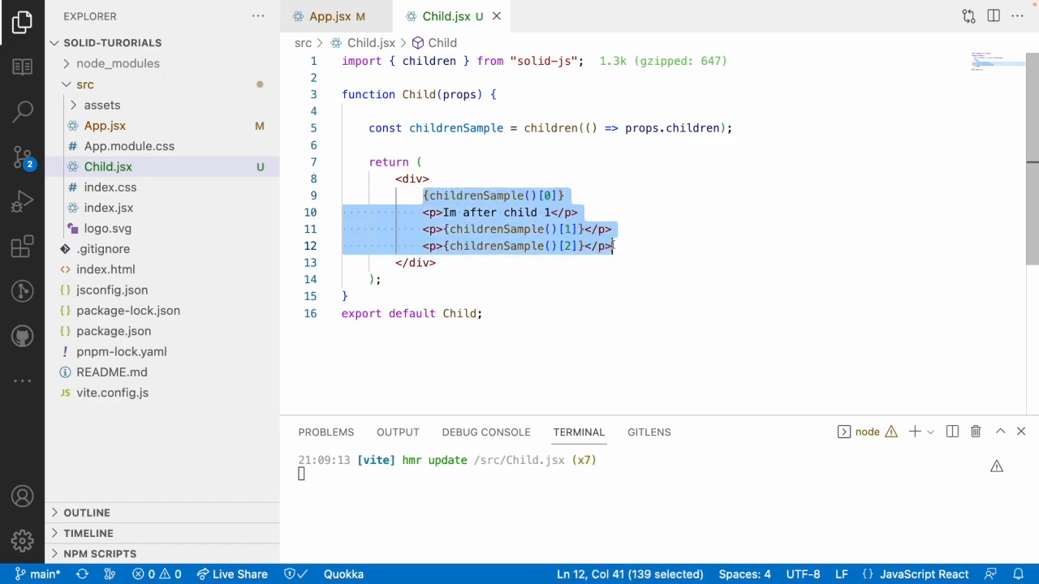
double_click(454, 128)
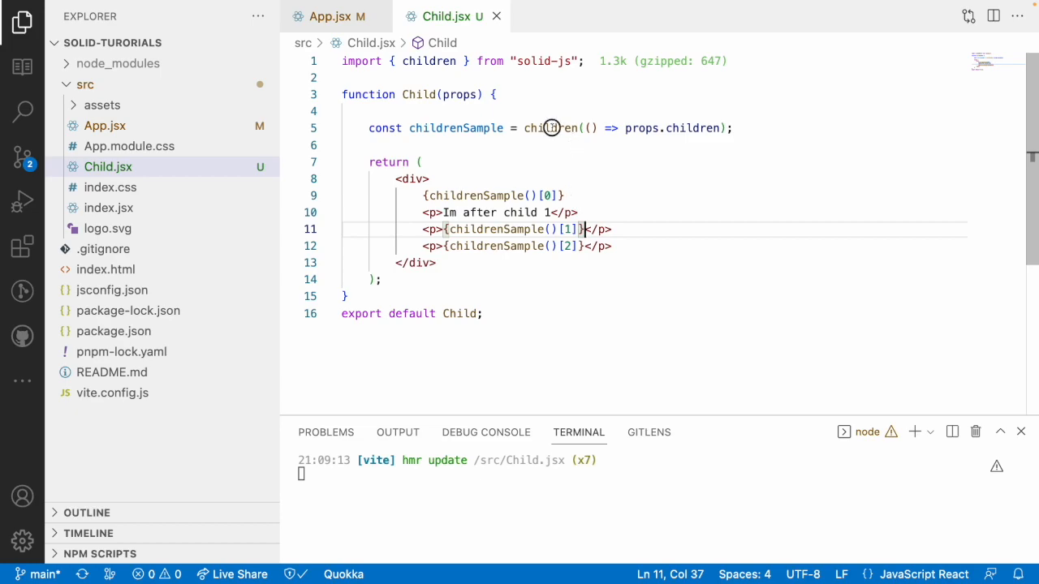
double_click(550, 127)
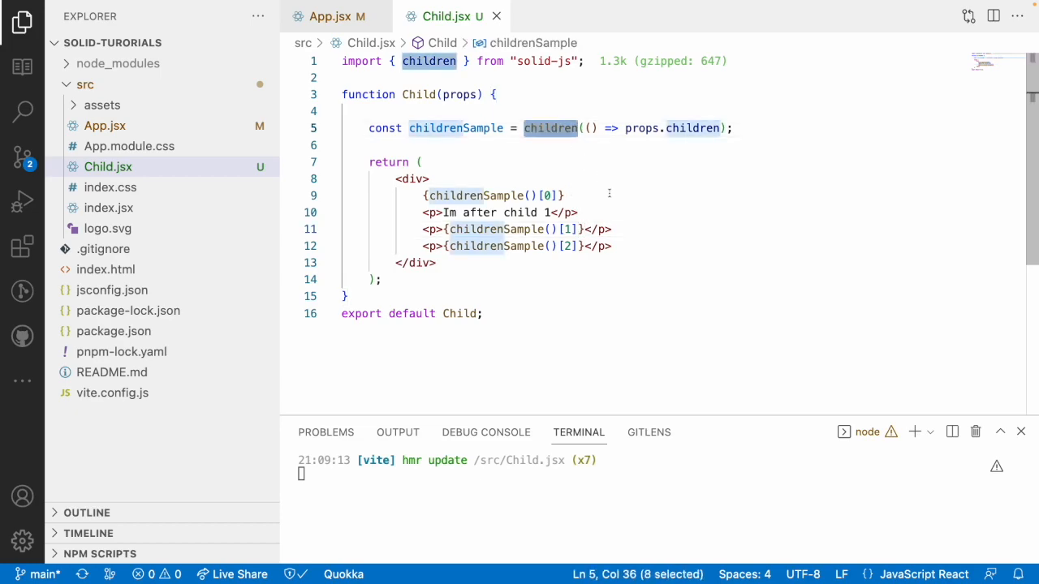